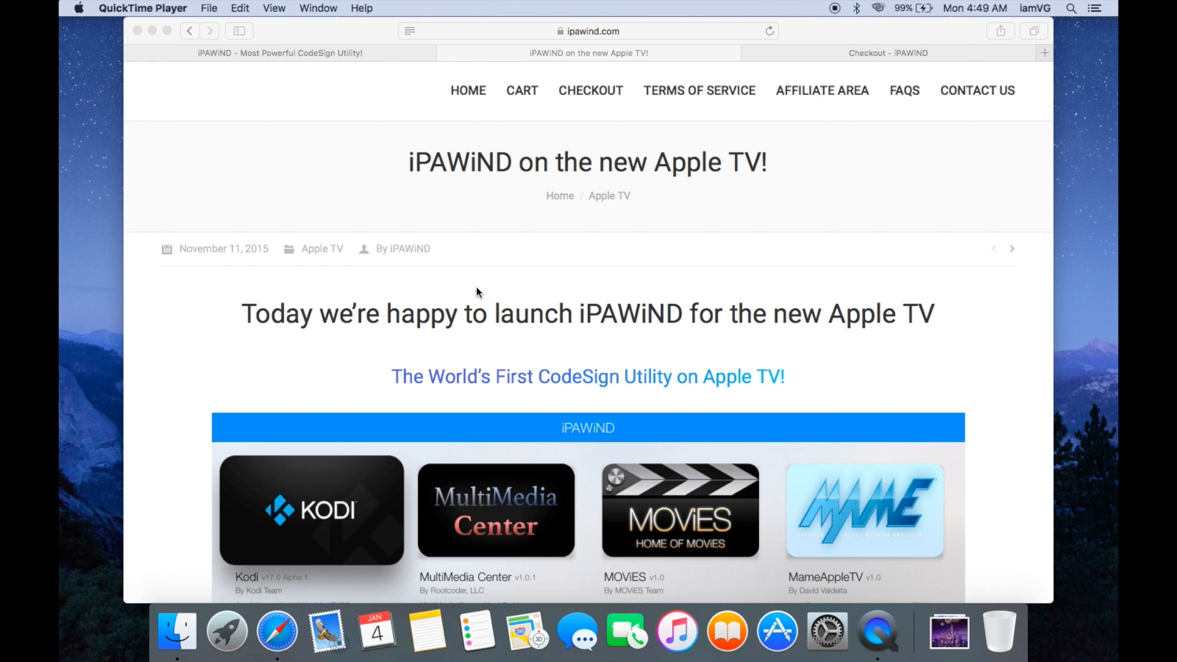
mouse_move(188, 345)
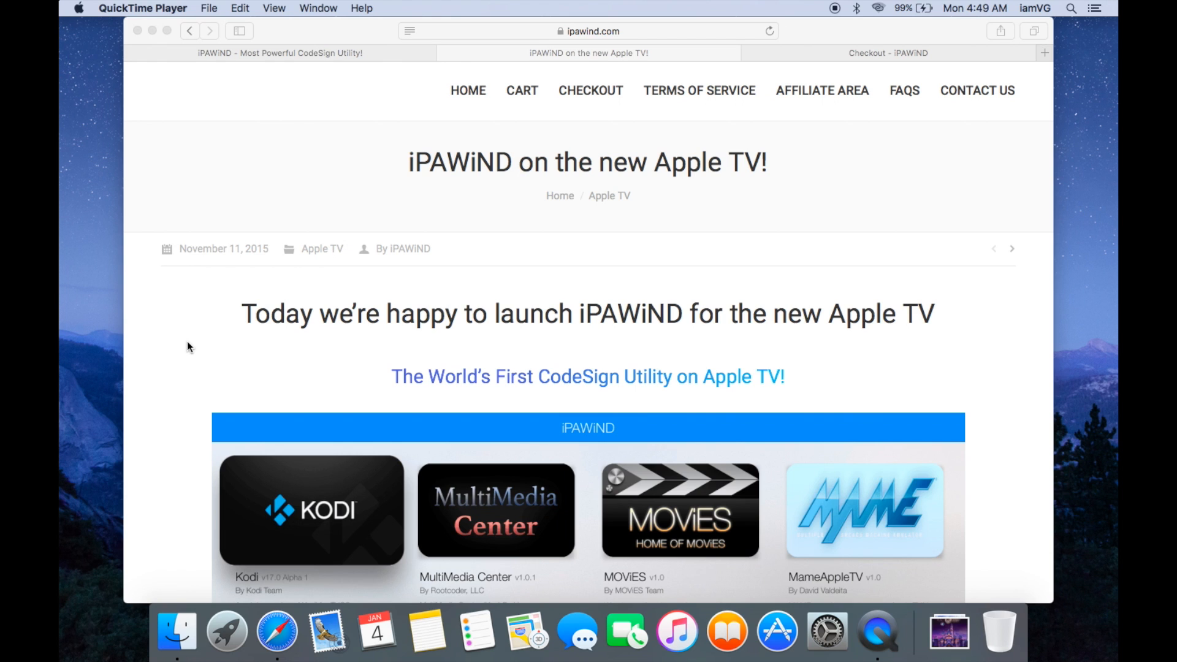
mouse_move(605, 38)
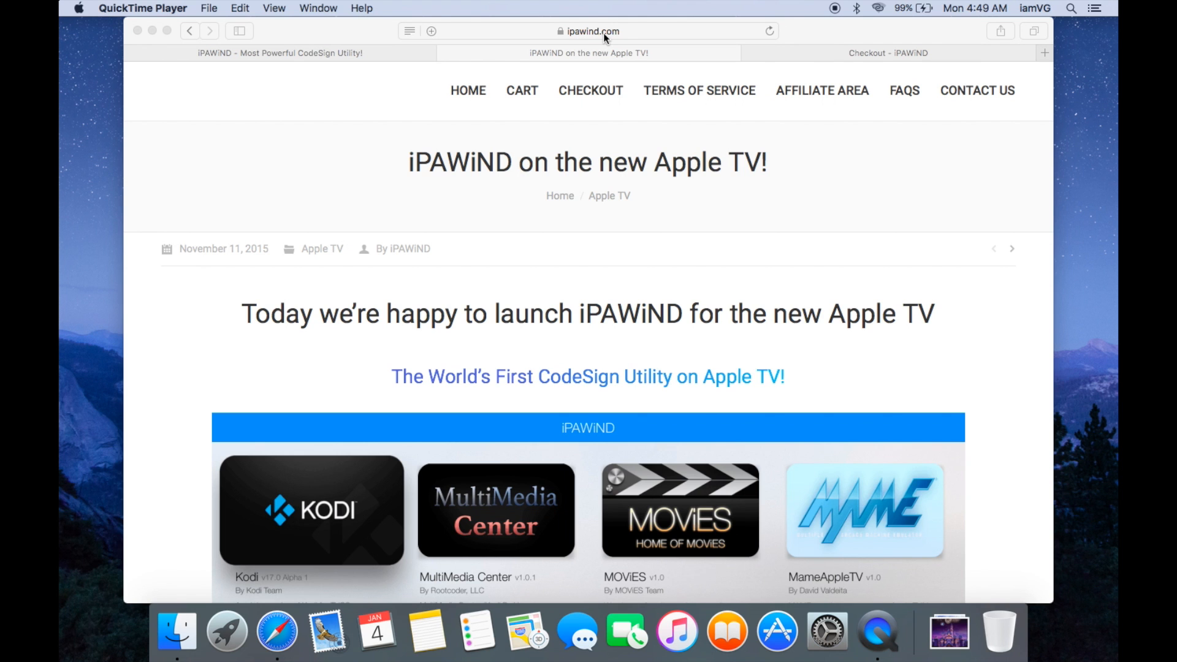
Scroll past the app grid to the Getting Started UDID and license steps.
scroll(down, 3)
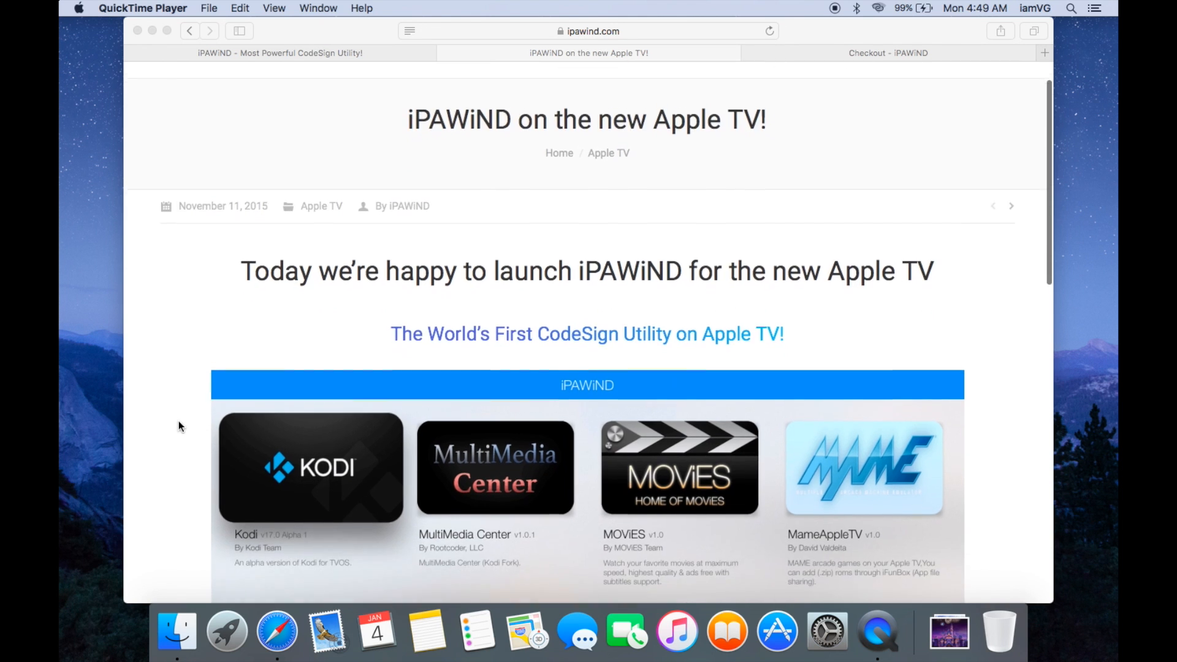
scroll(down, 3)
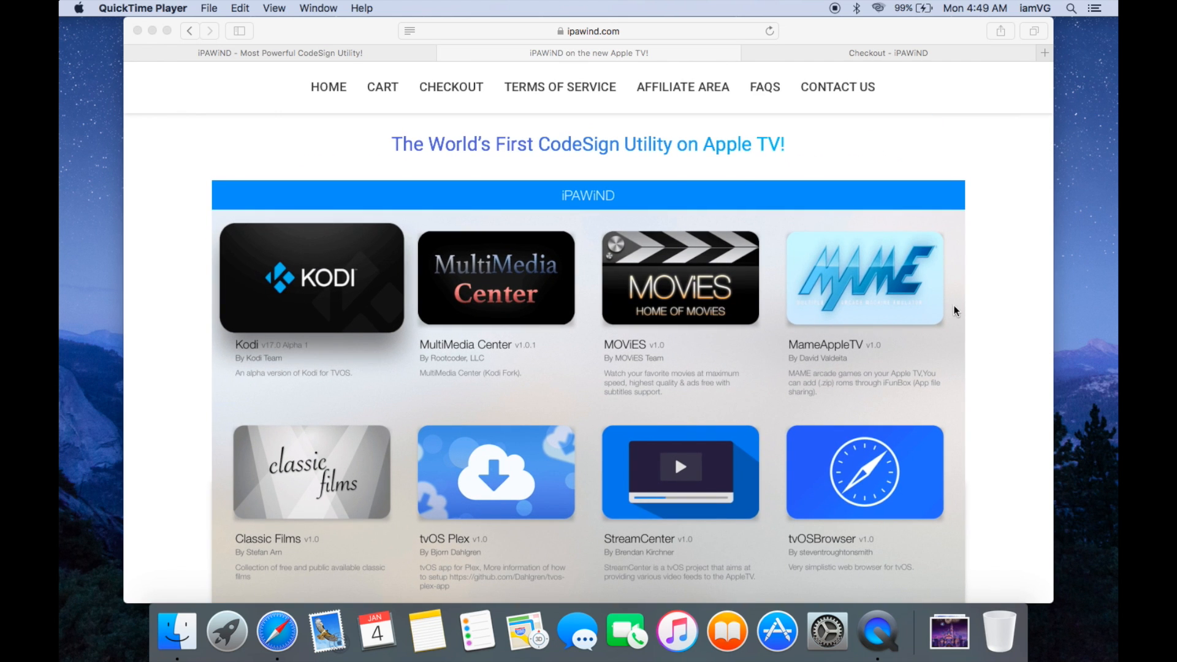
scroll(down, 3)
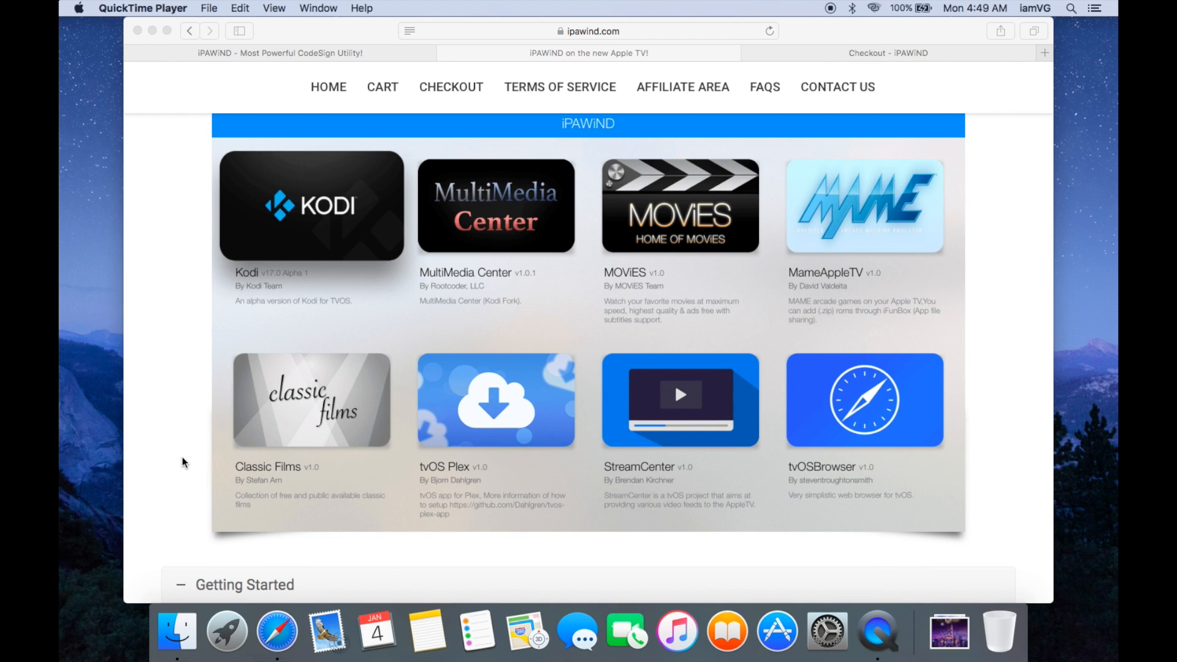
scroll(down, 3)
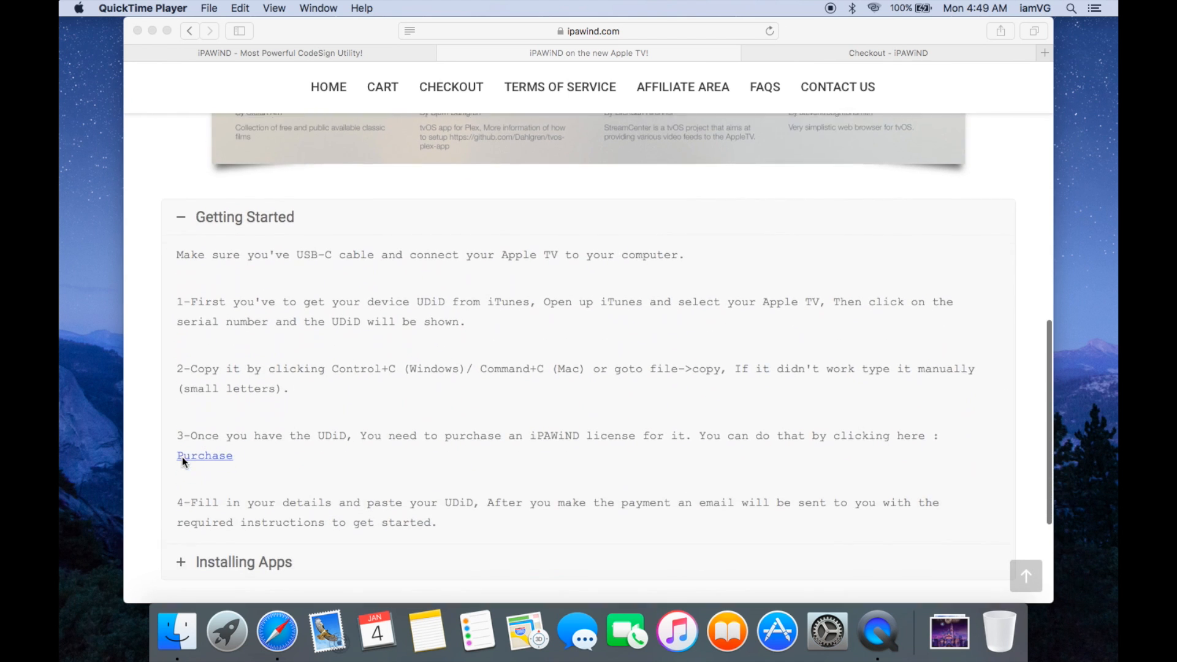
scroll(down, 3)
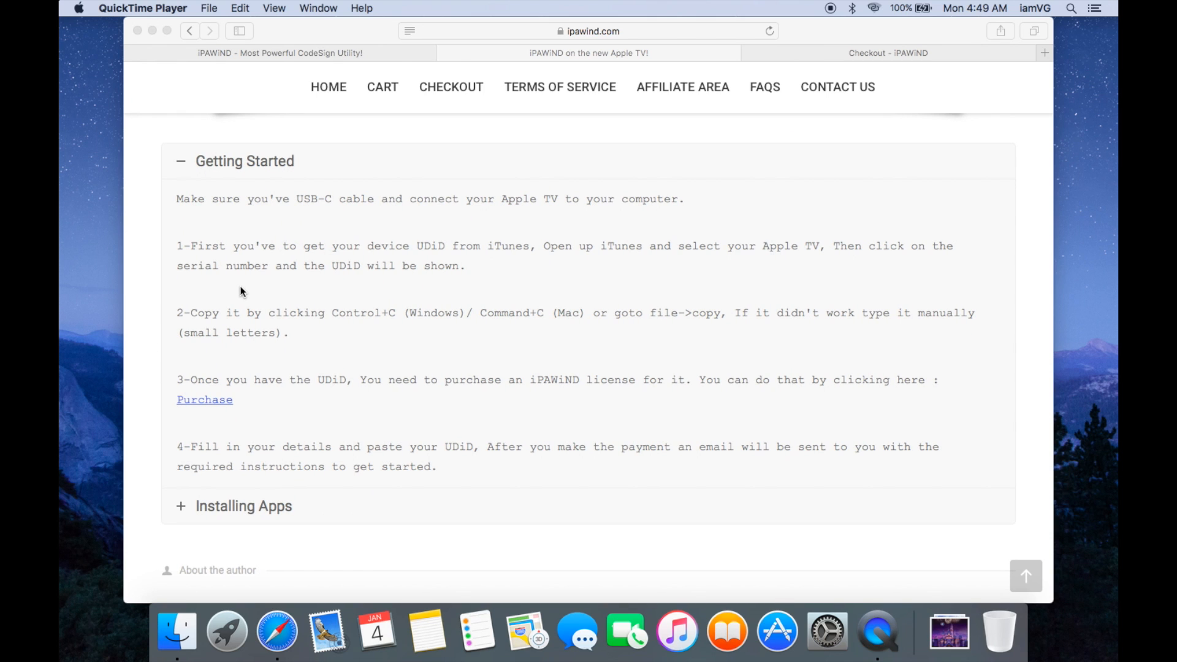
mouse_move(465, 310)
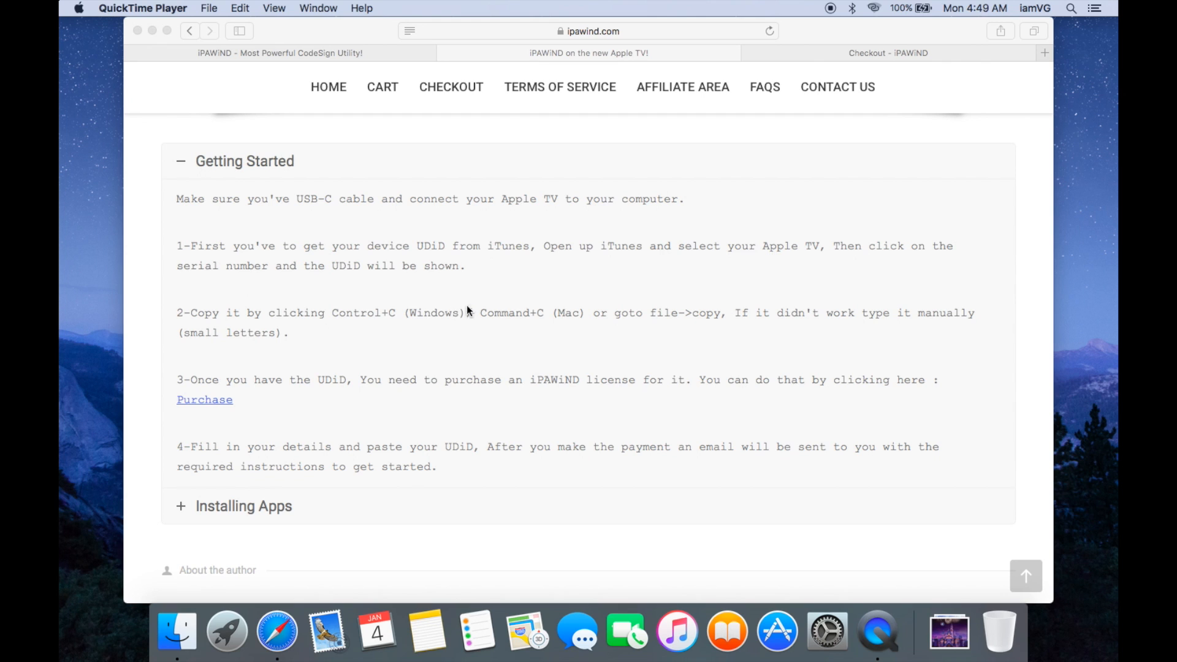
mouse_move(441, 256)
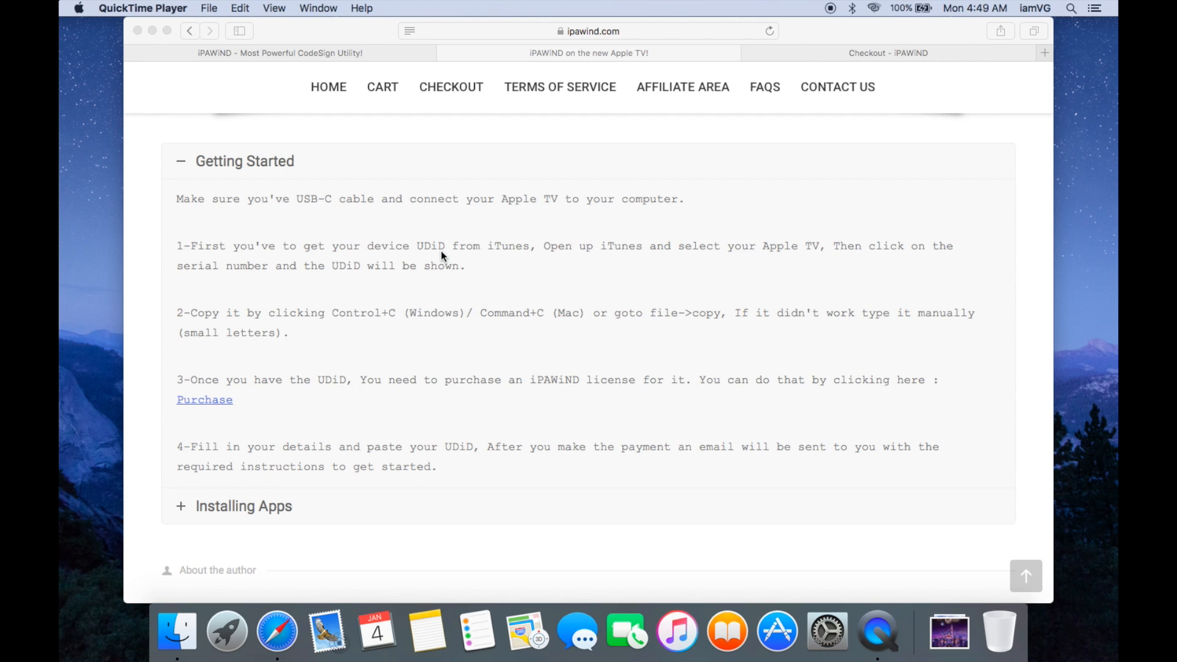
mouse_move(250, 281)
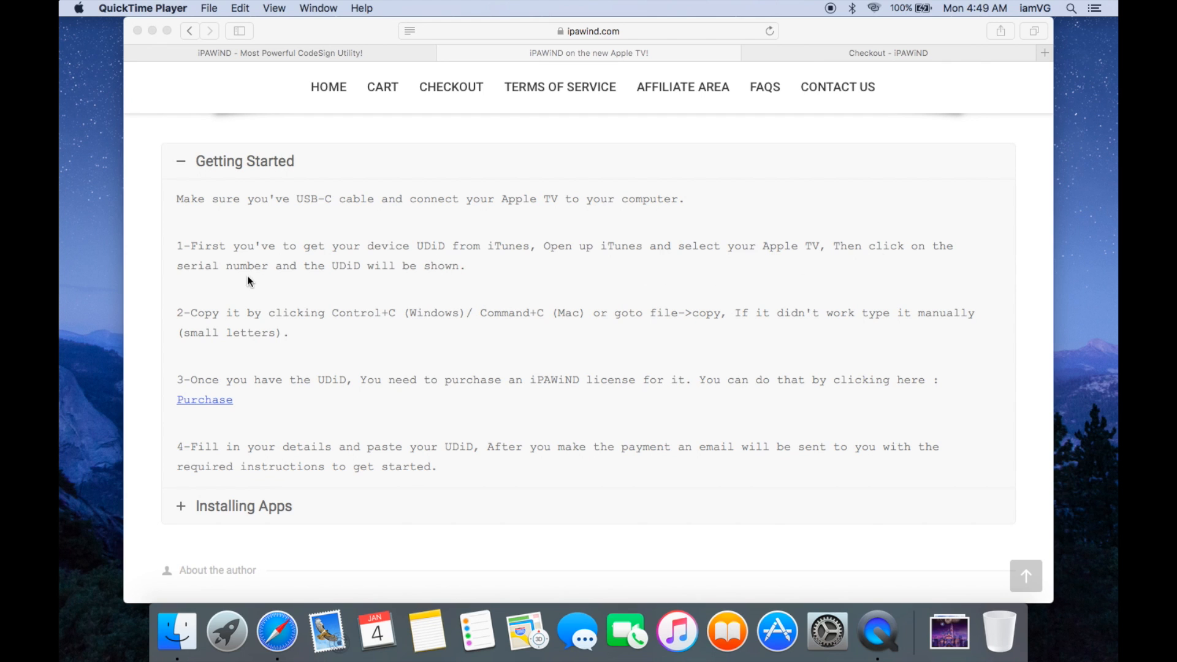
mouse_move(157, 345)
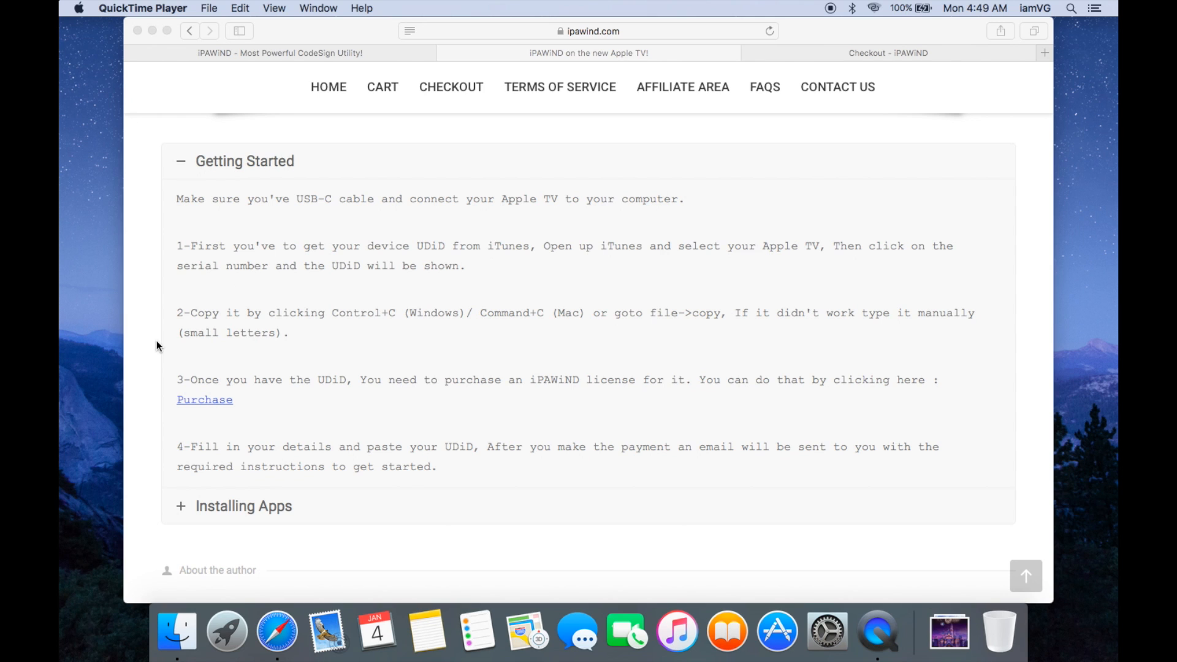
mouse_move(300, 355)
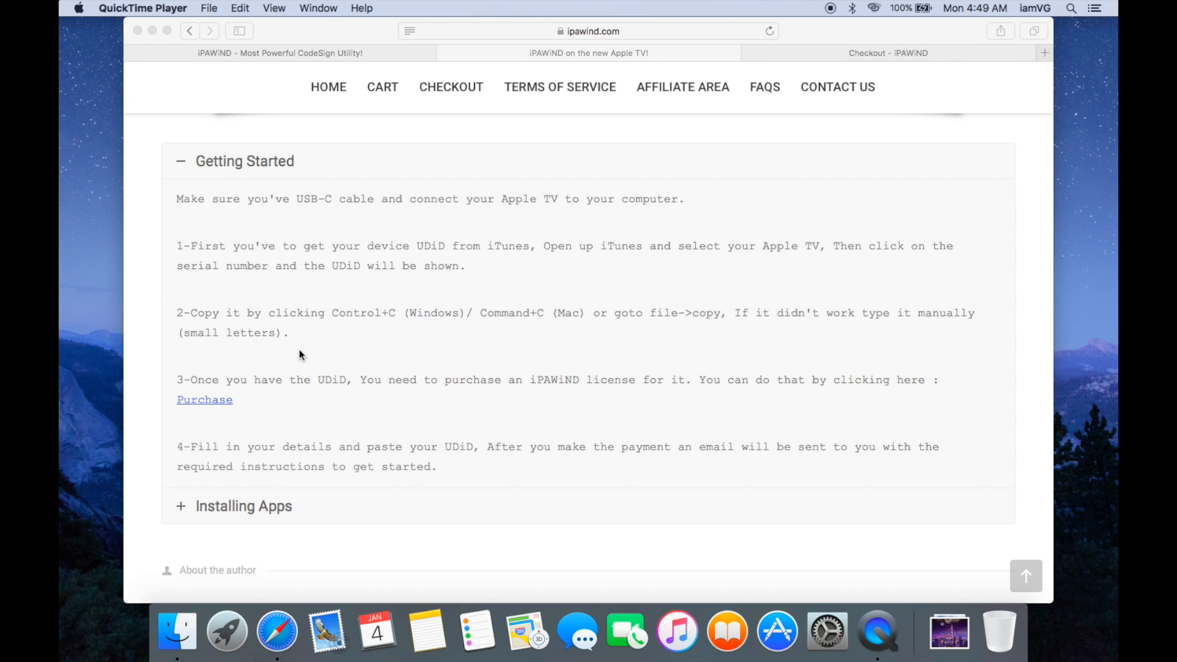
mouse_move(385, 334)
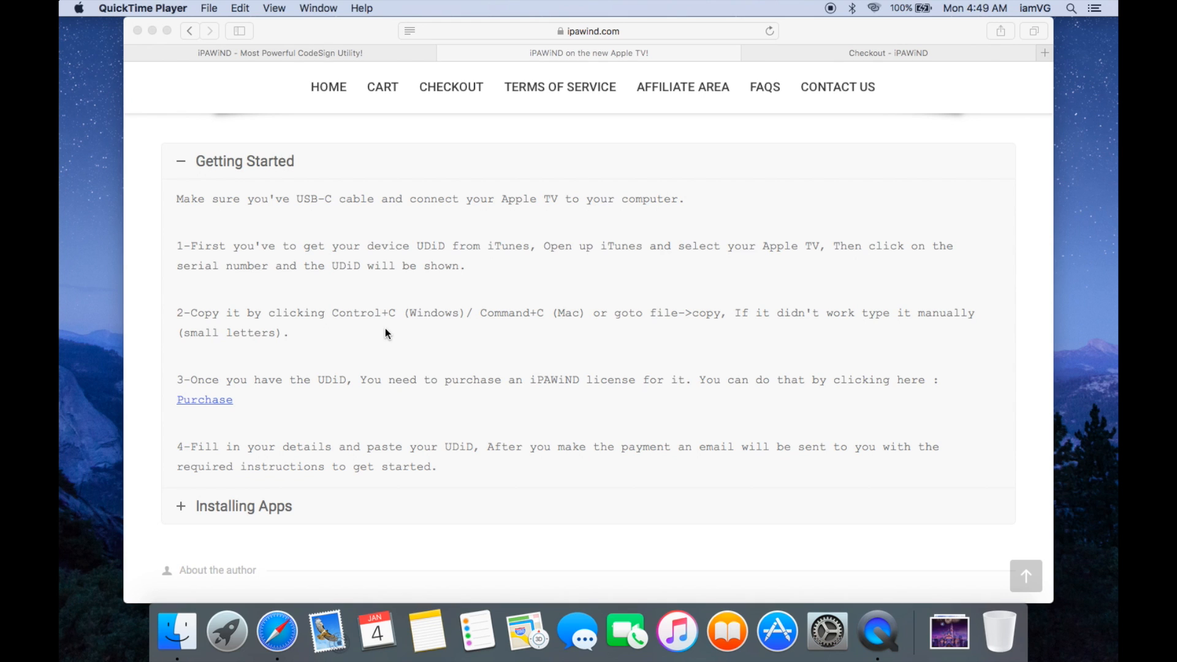
mouse_move(353, 352)
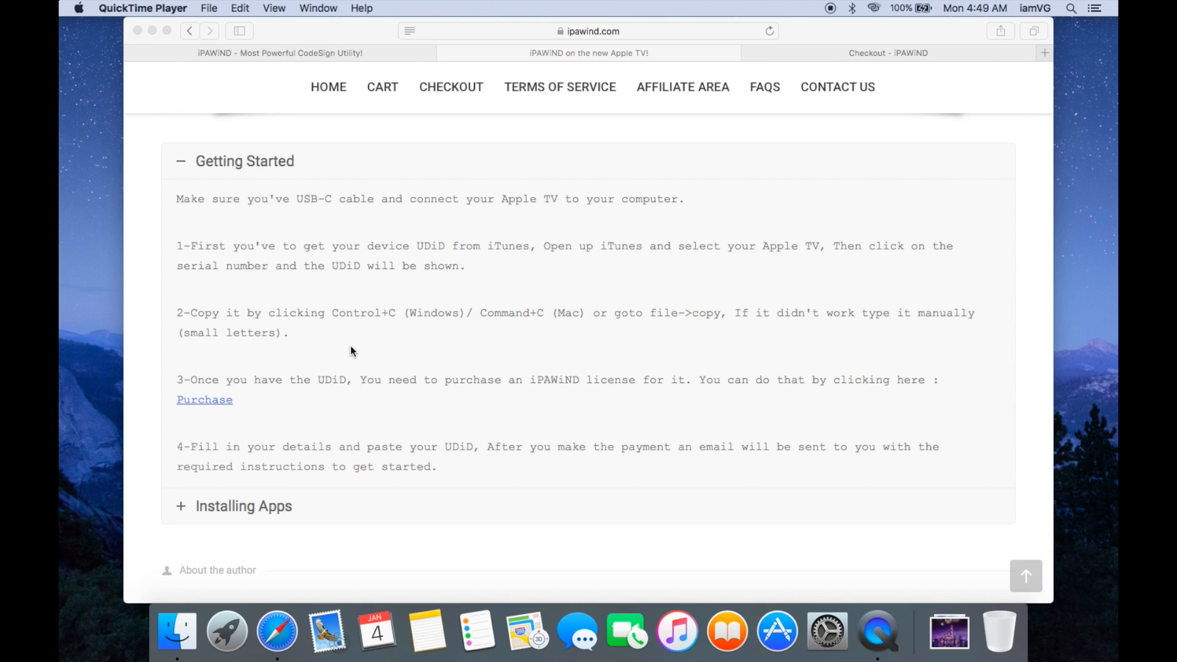
mouse_move(275, 417)
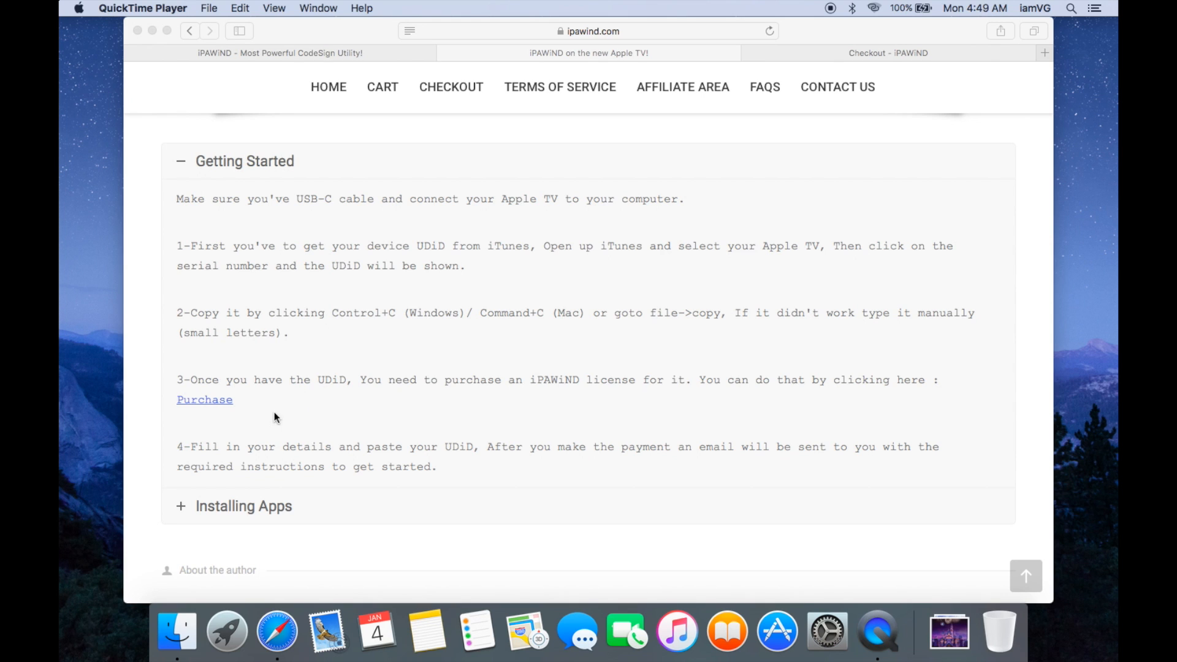
mouse_move(217, 404)
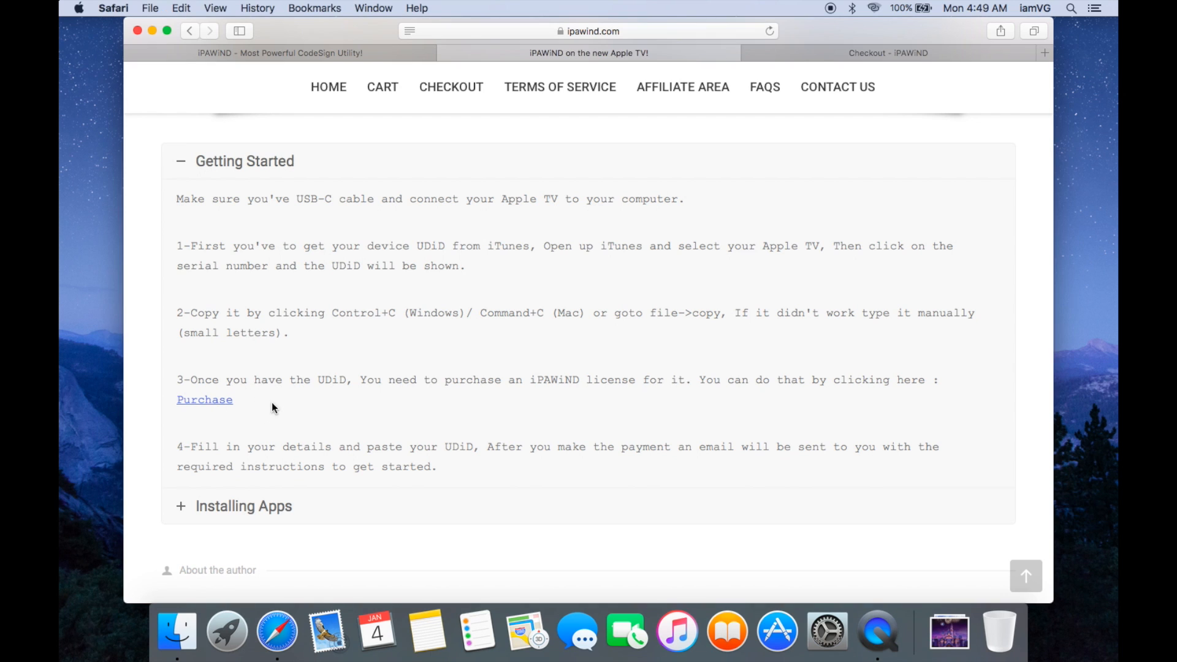
Review the checkout's billing fields, UDID field and $14.99 iPAWiND Premium order.
click(204, 399)
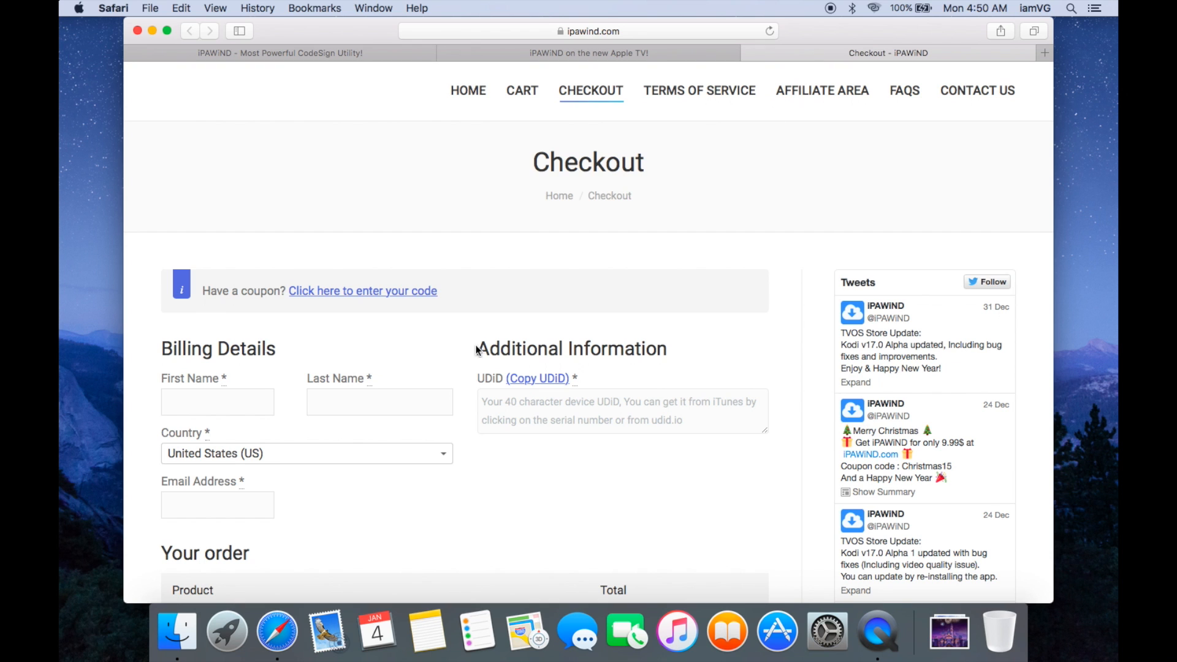
mouse_move(464, 348)
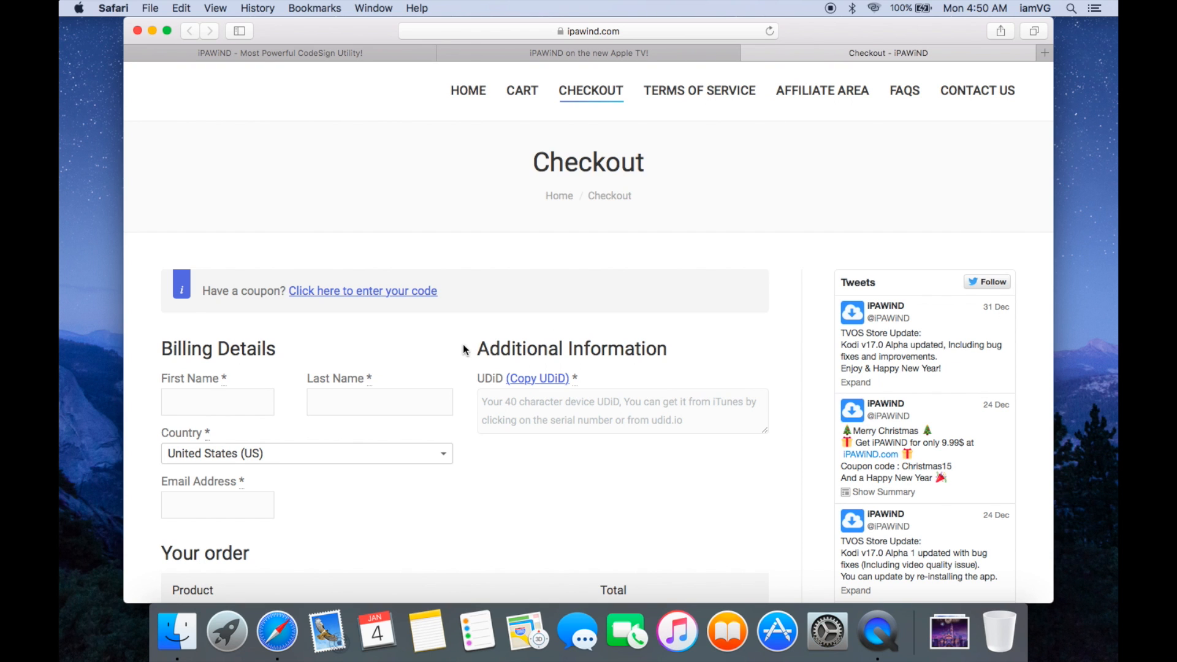
scroll(down, 3)
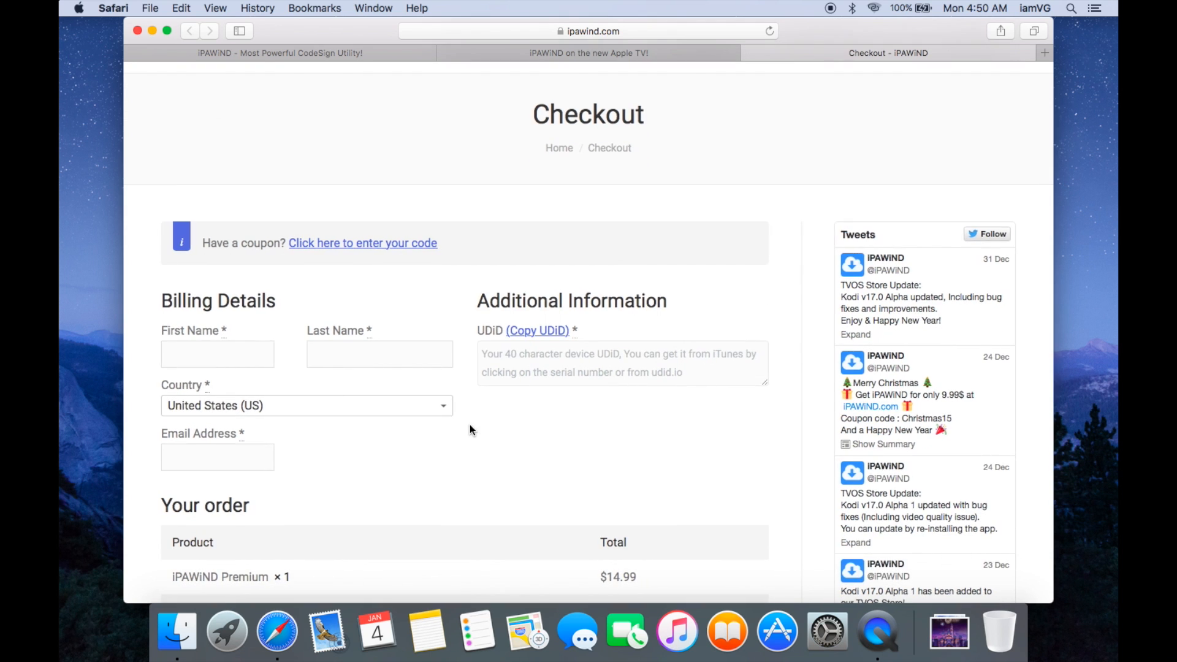
scroll(down, 3)
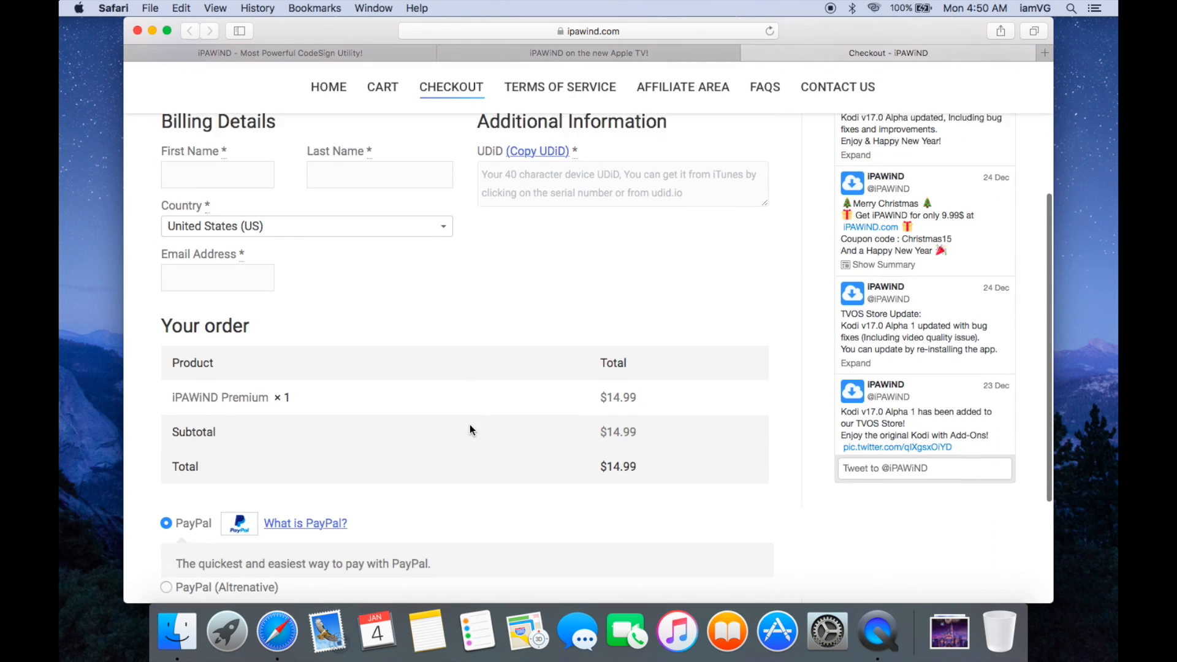
scroll(down, 3)
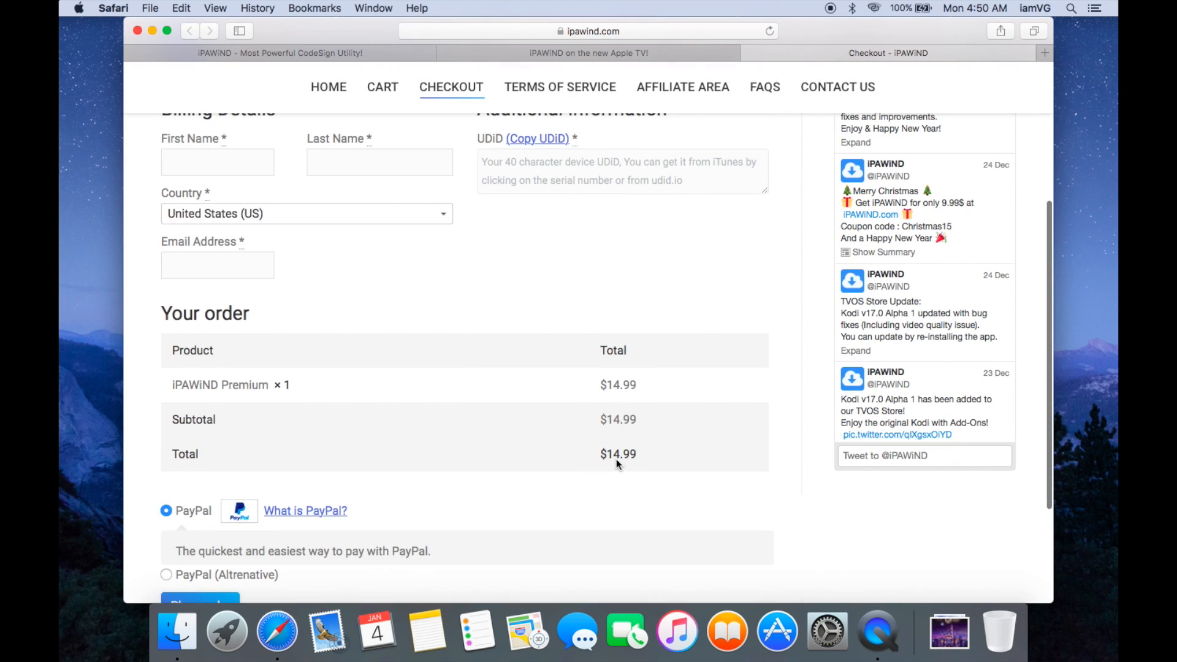
mouse_move(725, 256)
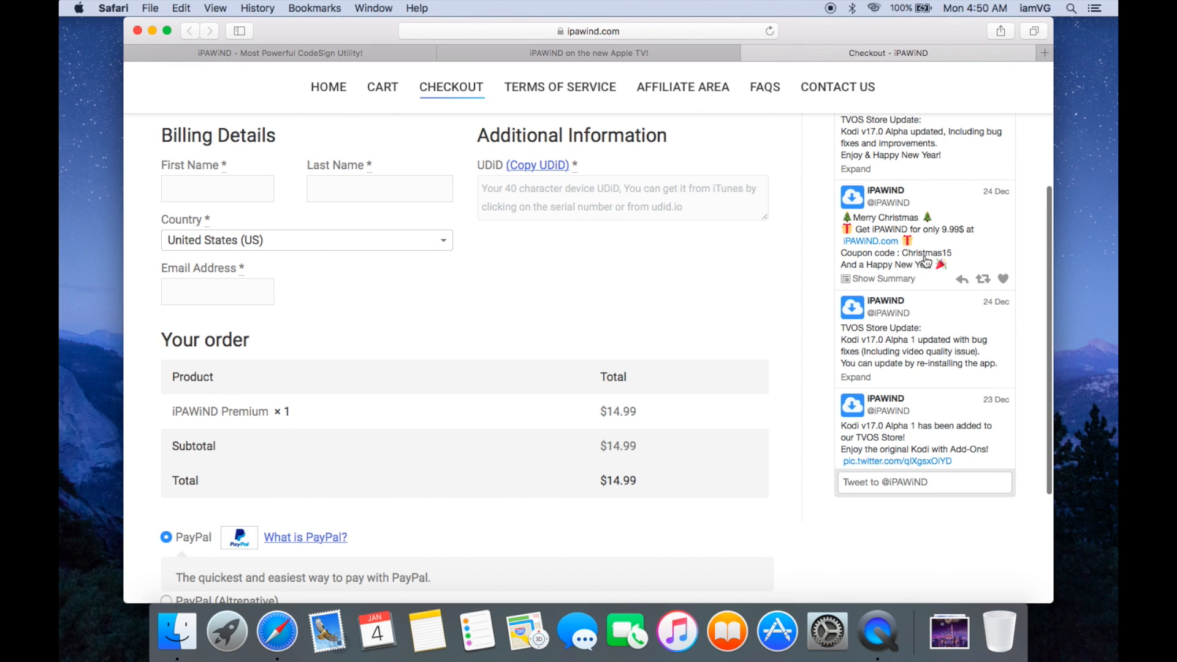
scroll(up, 3)
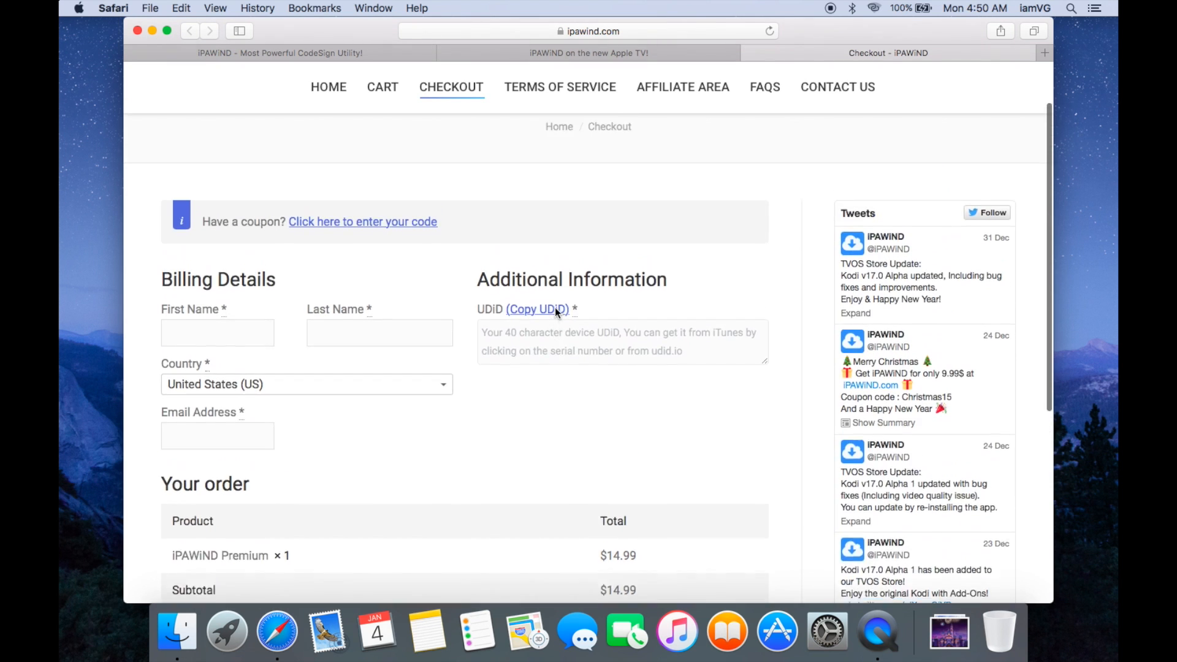
scroll(up, 3)
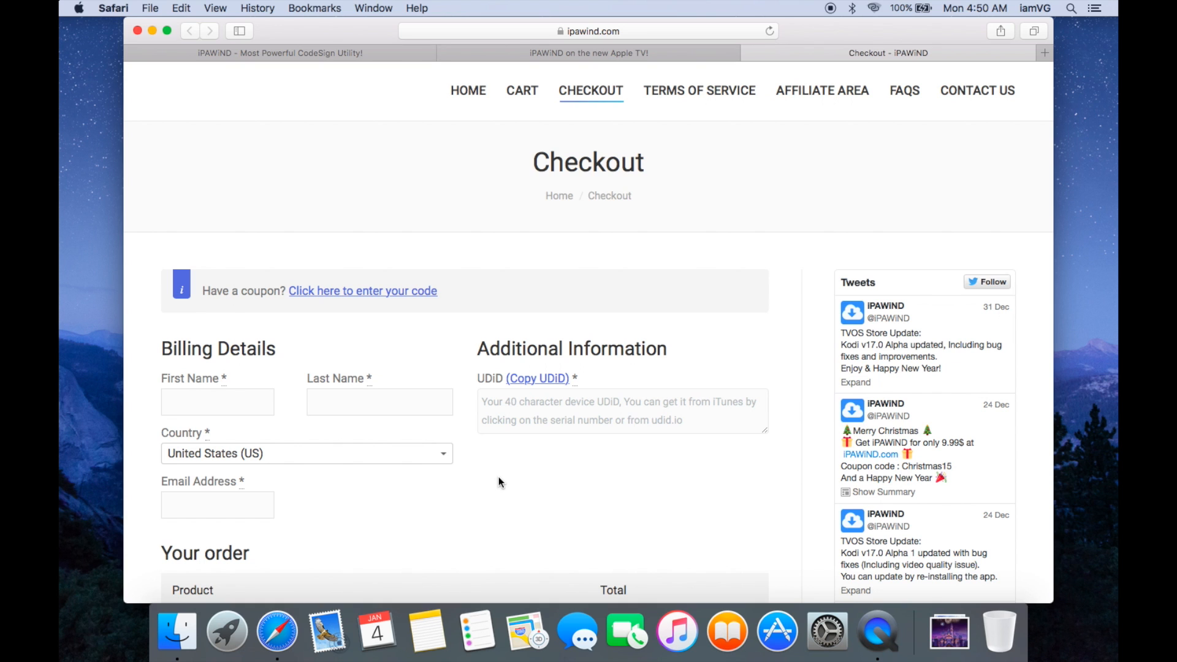
mouse_move(548, 411)
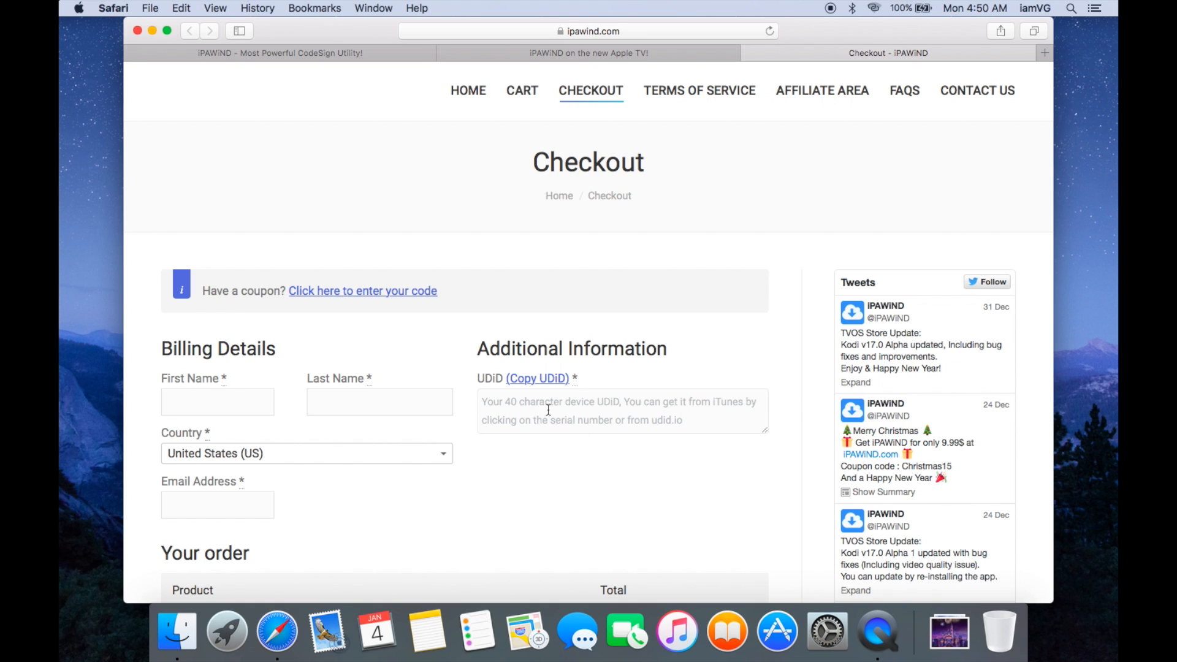
mouse_move(331, 494)
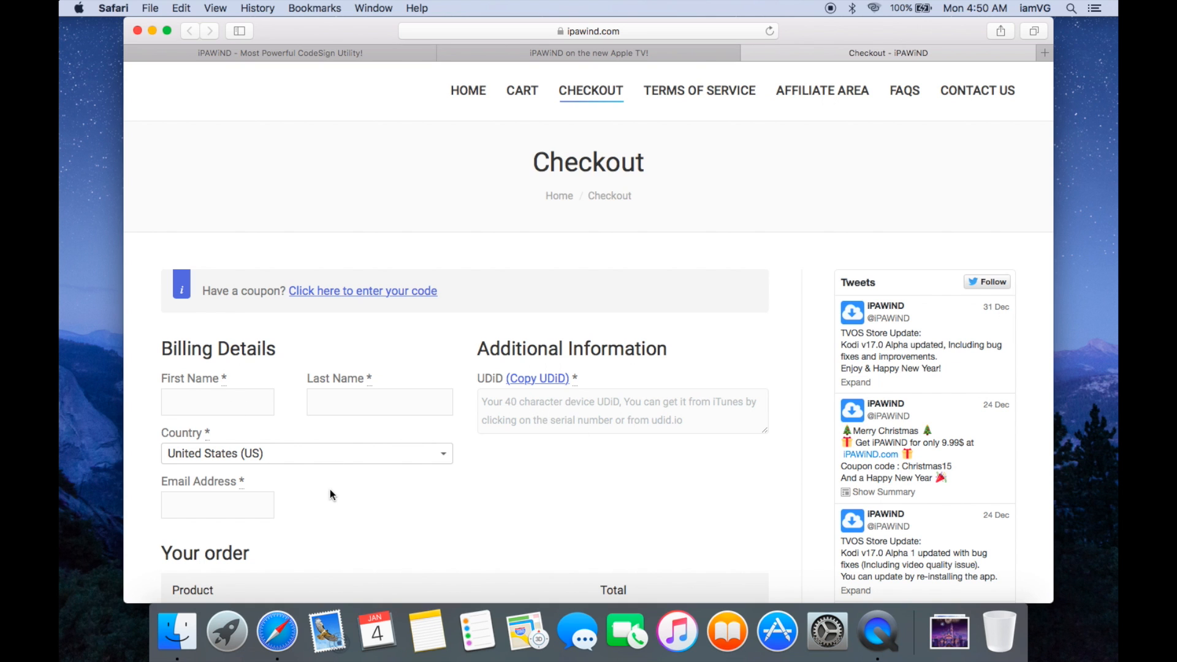
scroll(down, 3)
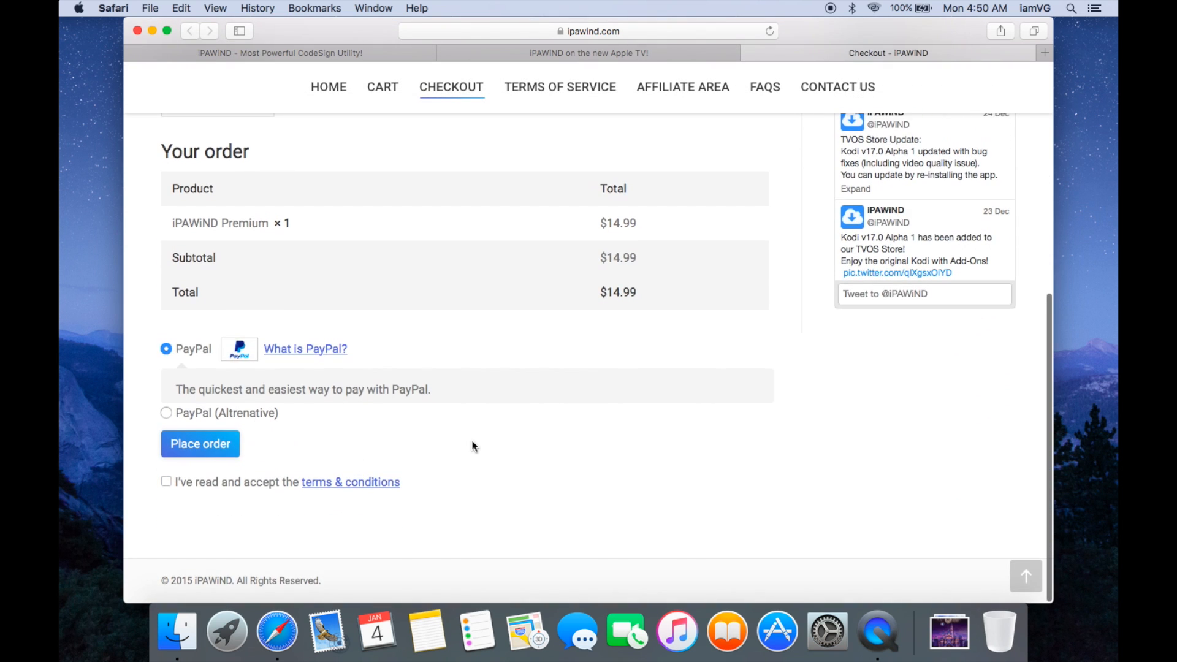
scroll(up, 3)
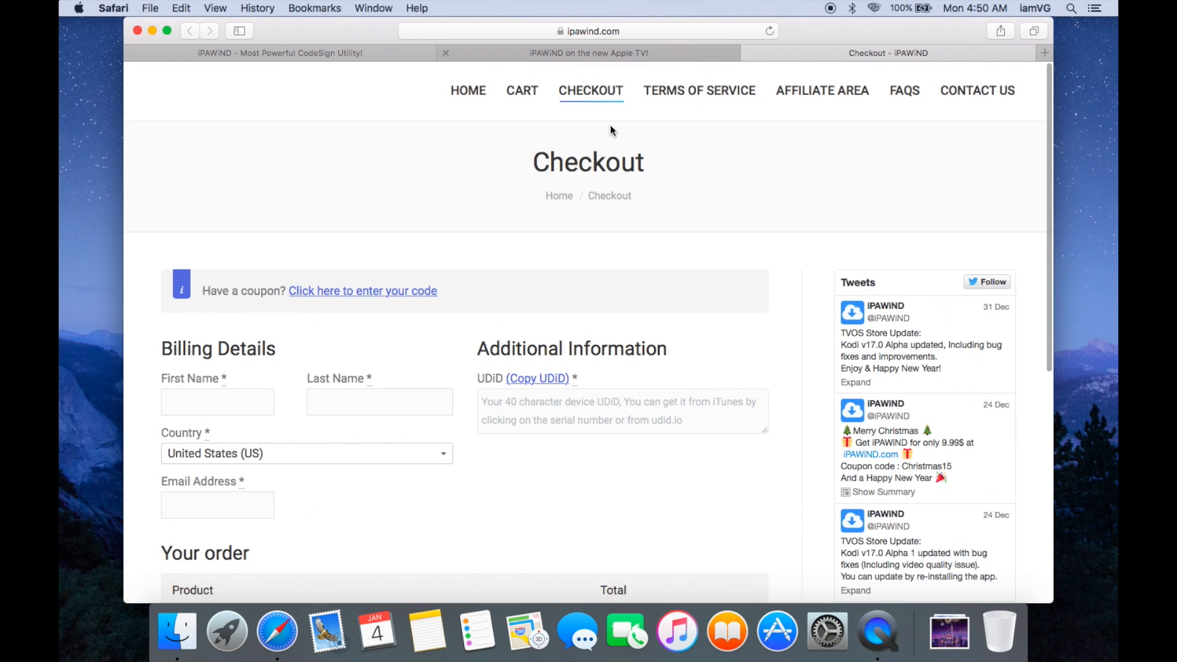
Return to the 'iPAWiND on the new Apple TV!' post and expand Installing Apps.
click(588, 52)
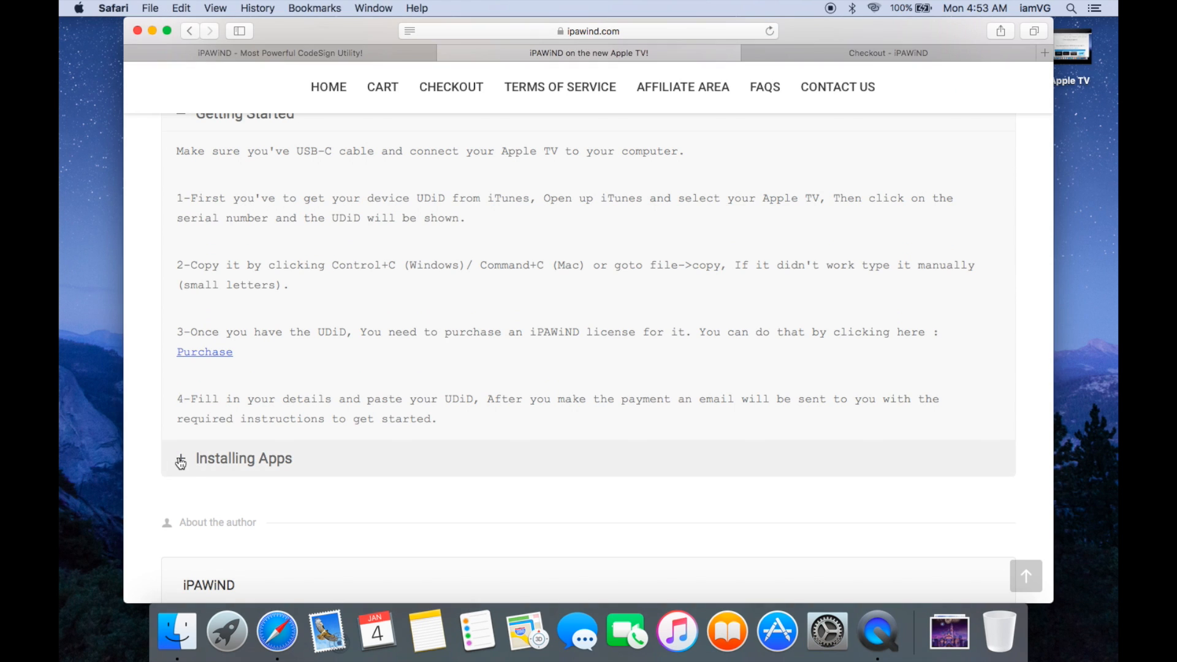
click(180, 458)
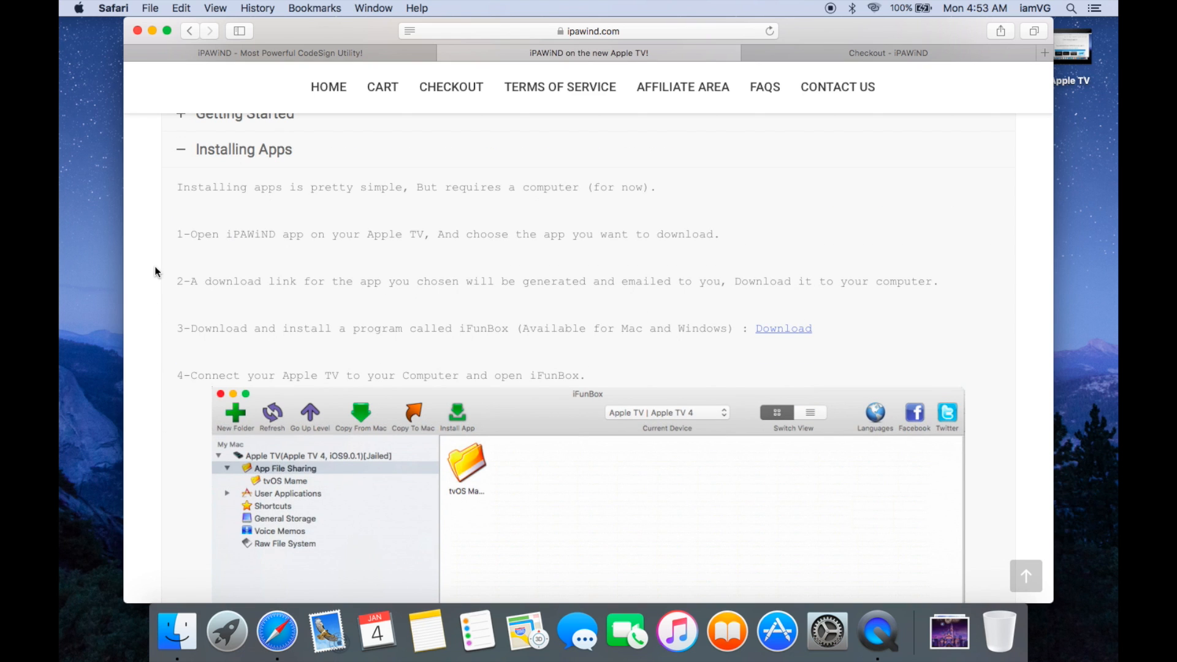
mouse_move(452, 258)
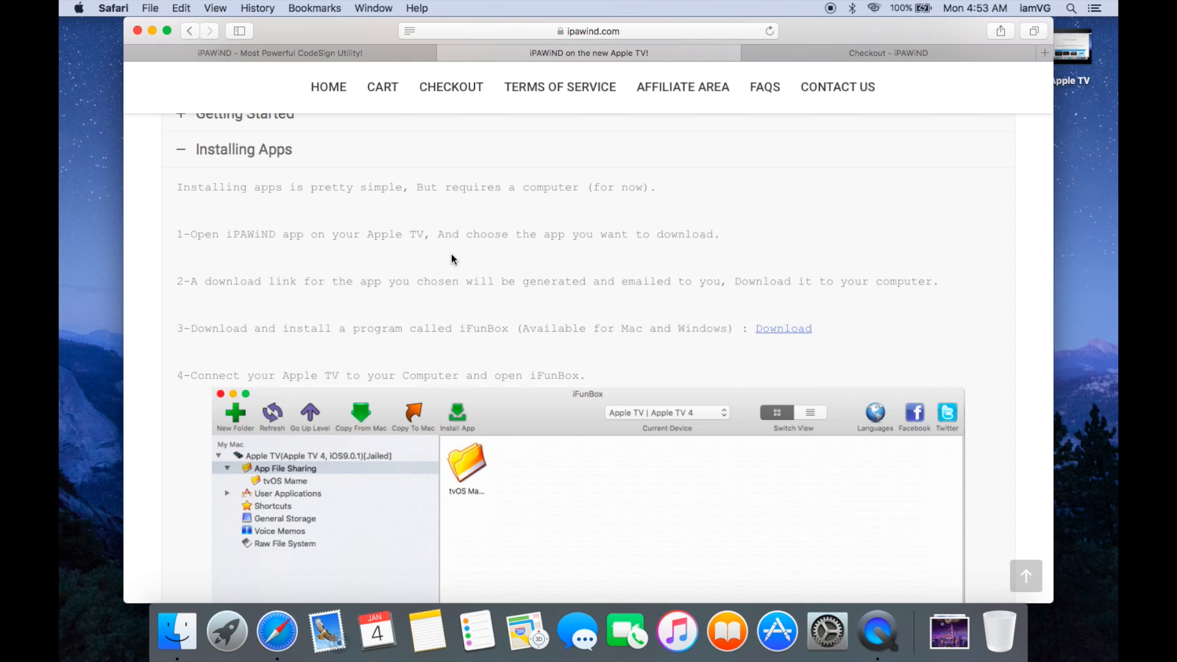
mouse_move(417, 259)
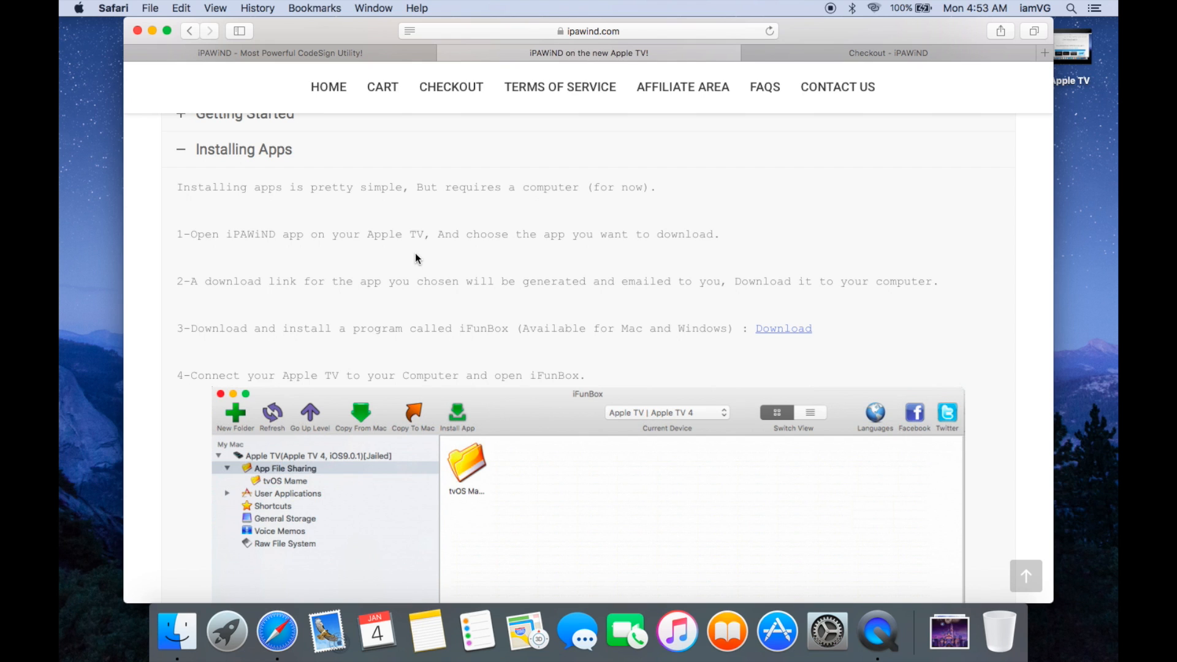
mouse_move(510, 317)
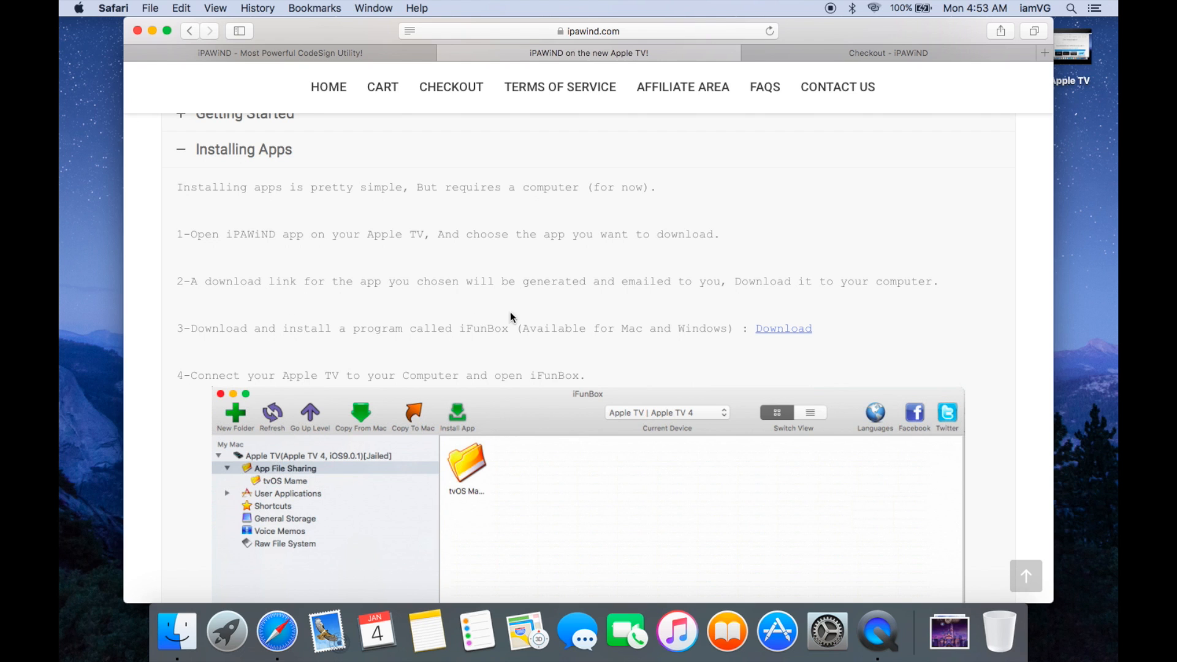
mouse_move(562, 311)
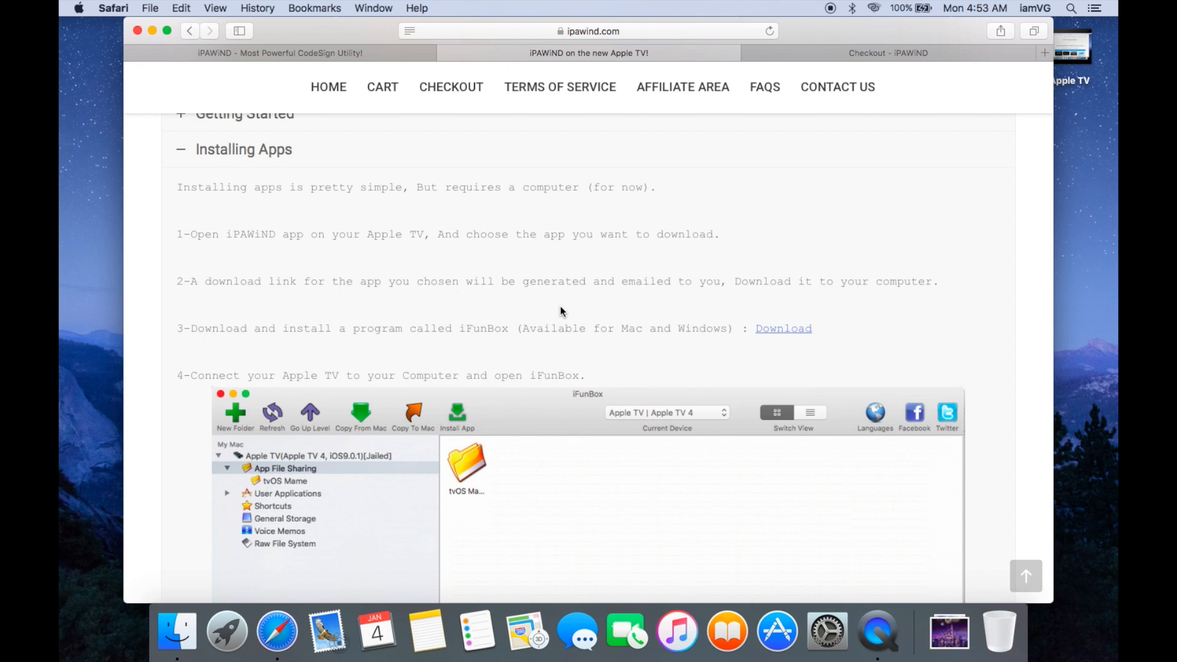
Scroll past the iFunBox screenshots and Install App step to 'Enjoy The App!'.
scroll(down, 3)
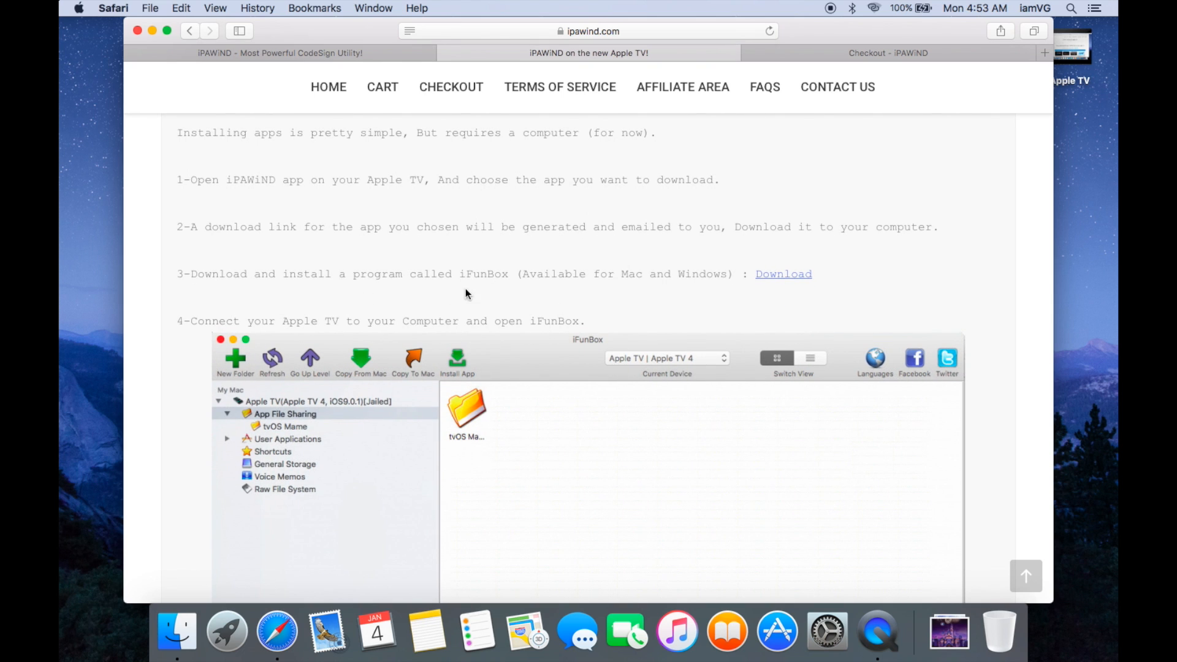
mouse_move(621, 295)
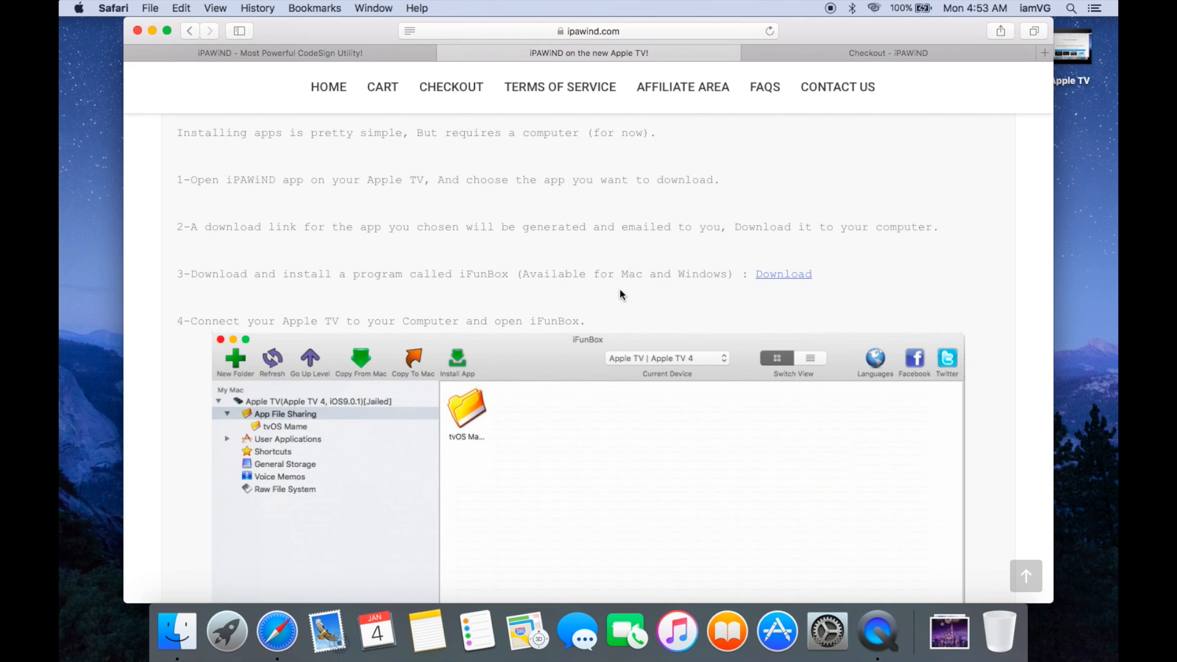
mouse_move(547, 301)
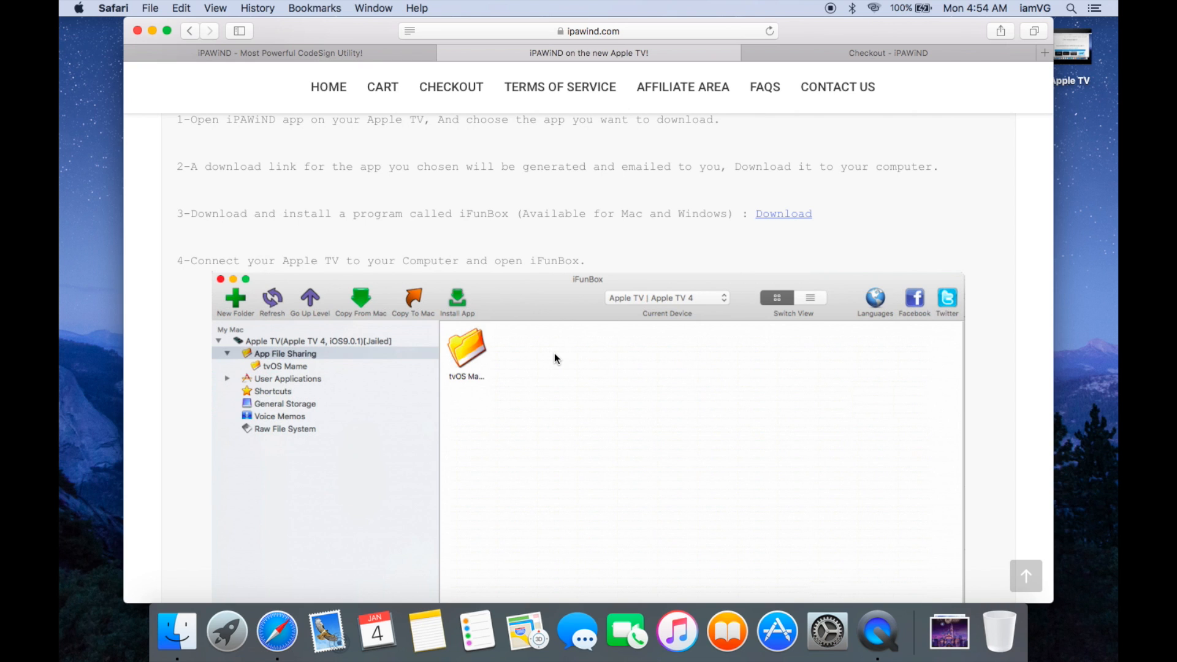
mouse_move(401, 287)
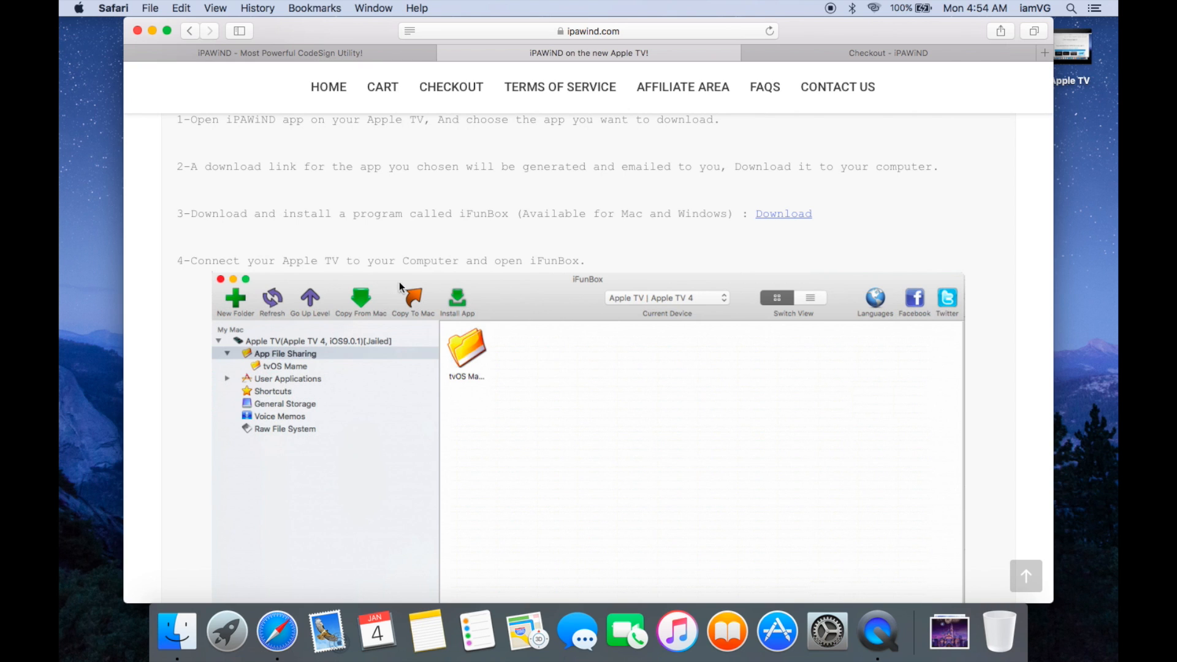
mouse_move(418, 278)
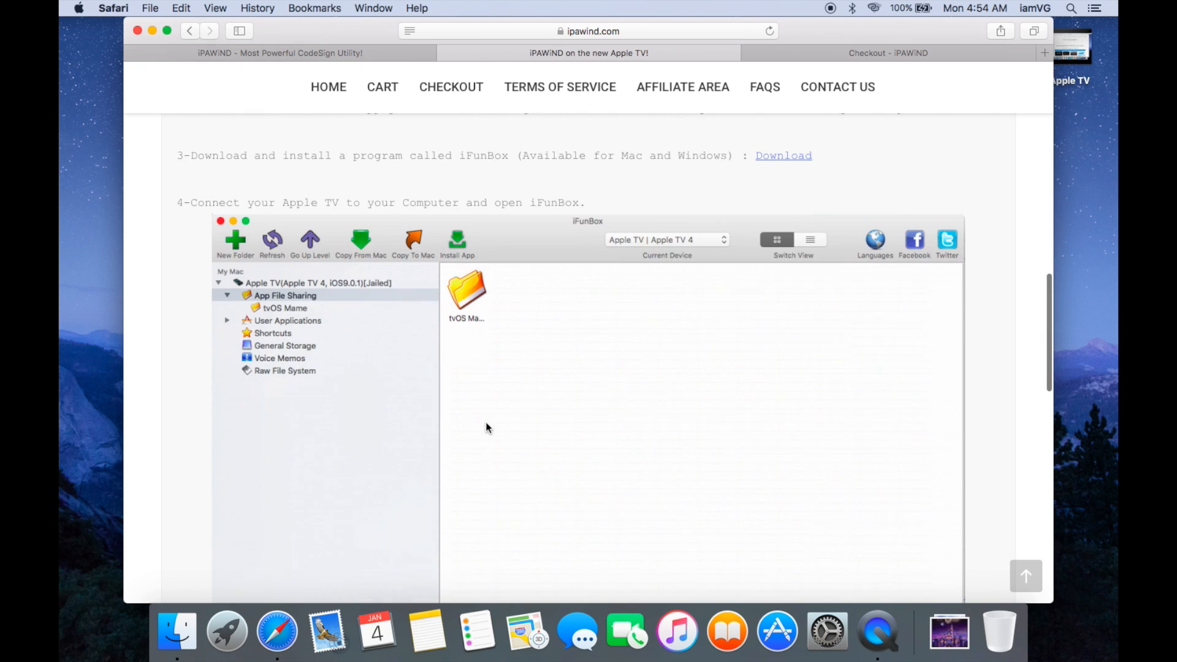
scroll(down, 3)
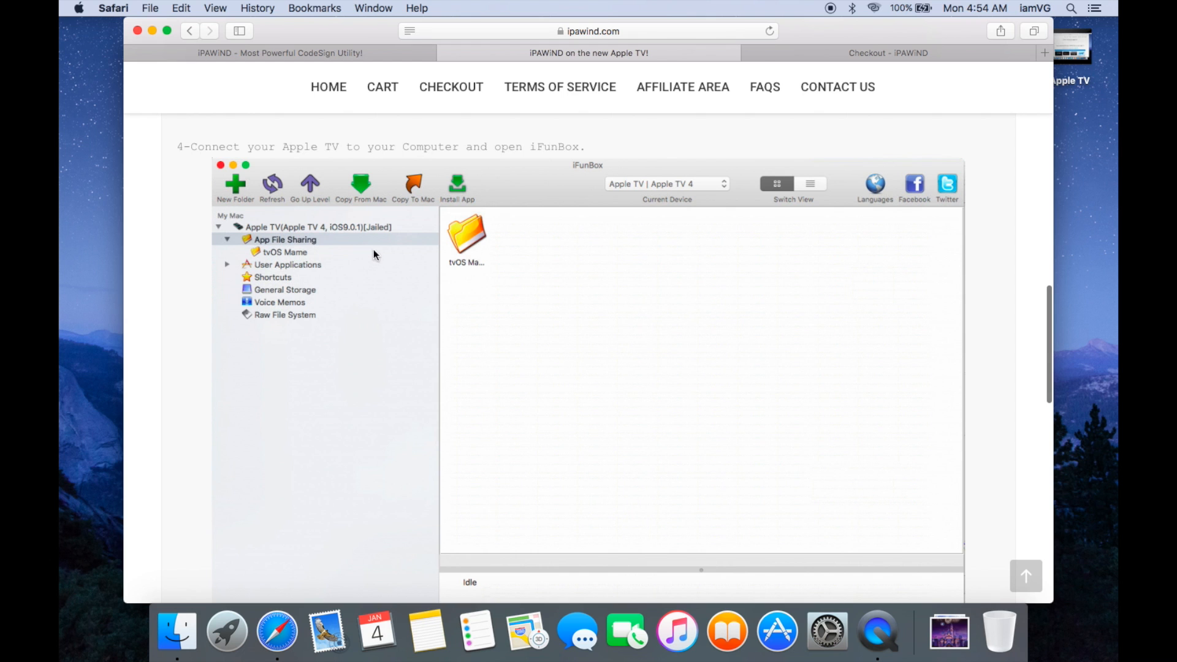
mouse_move(468, 274)
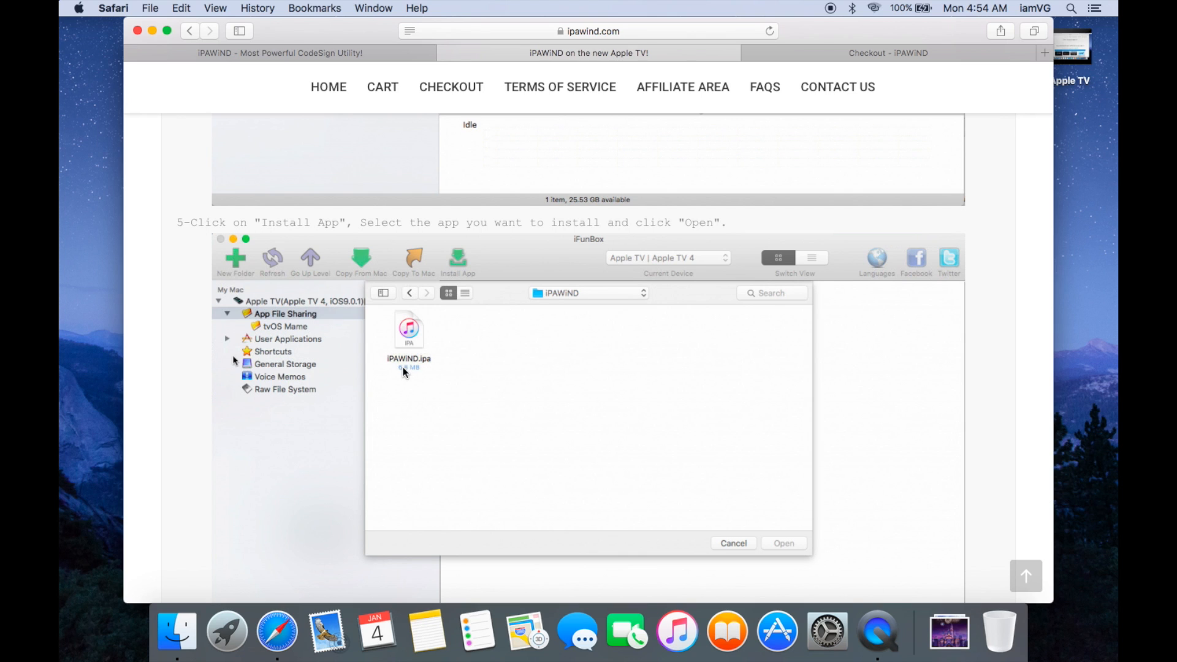
mouse_move(408, 339)
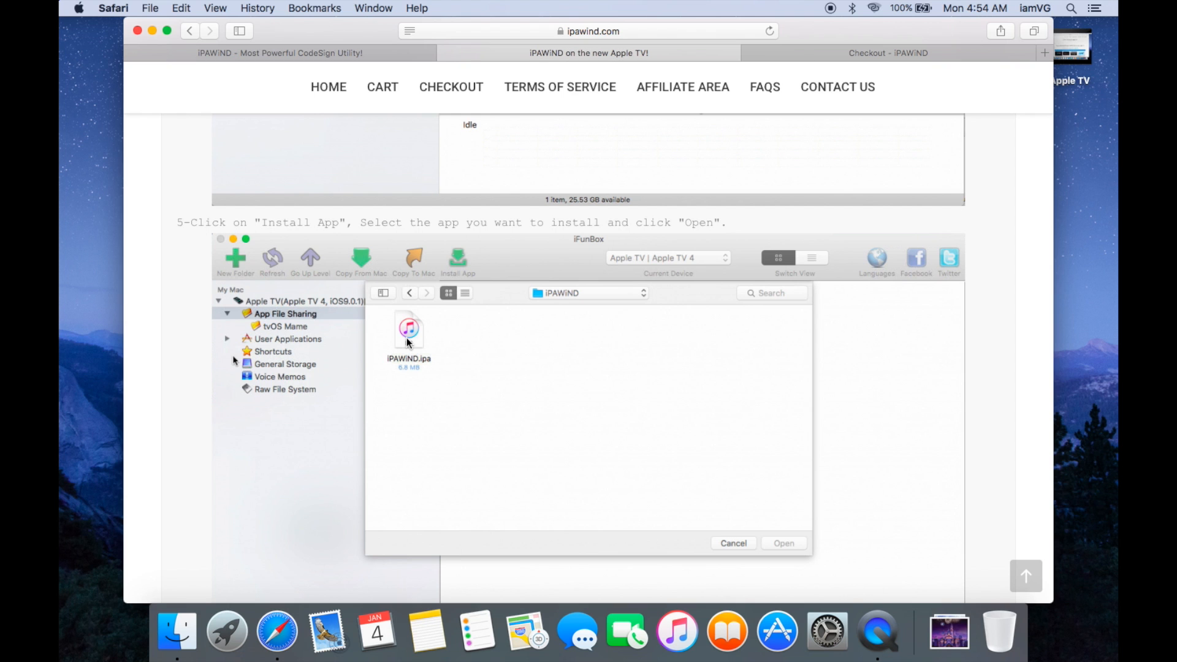
scroll(down, 3)
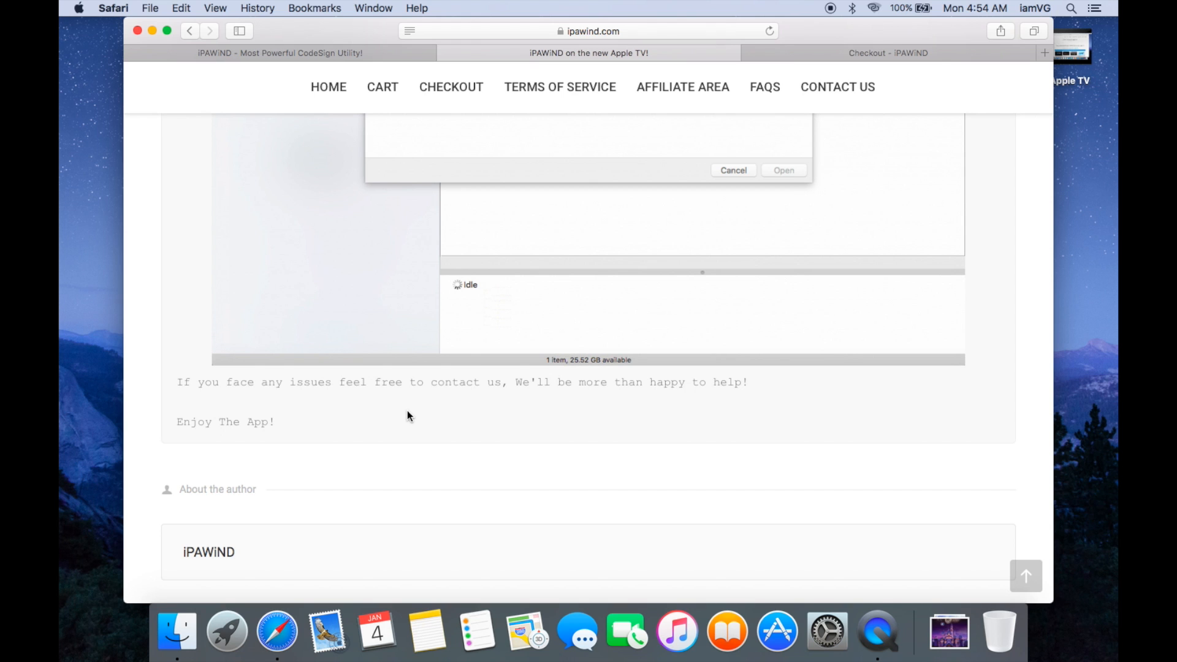
Scroll back up to the second app row and the Getting Started UDID steps.
scroll(up, 3)
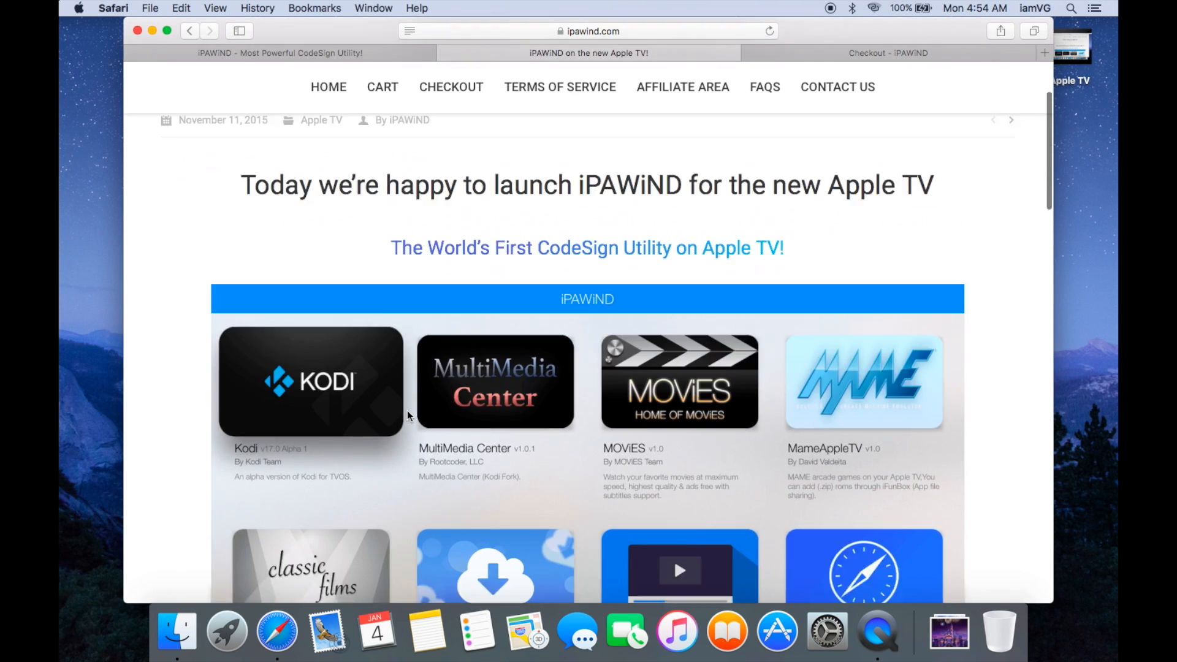
scroll(down, 3)
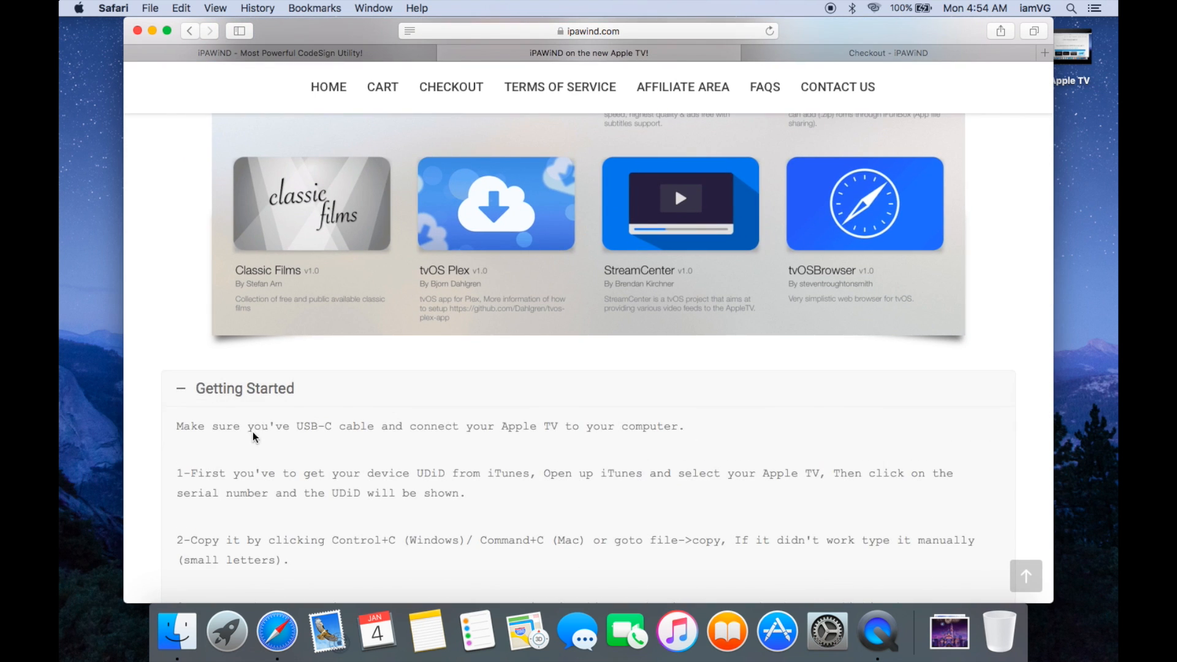
mouse_move(325, 445)
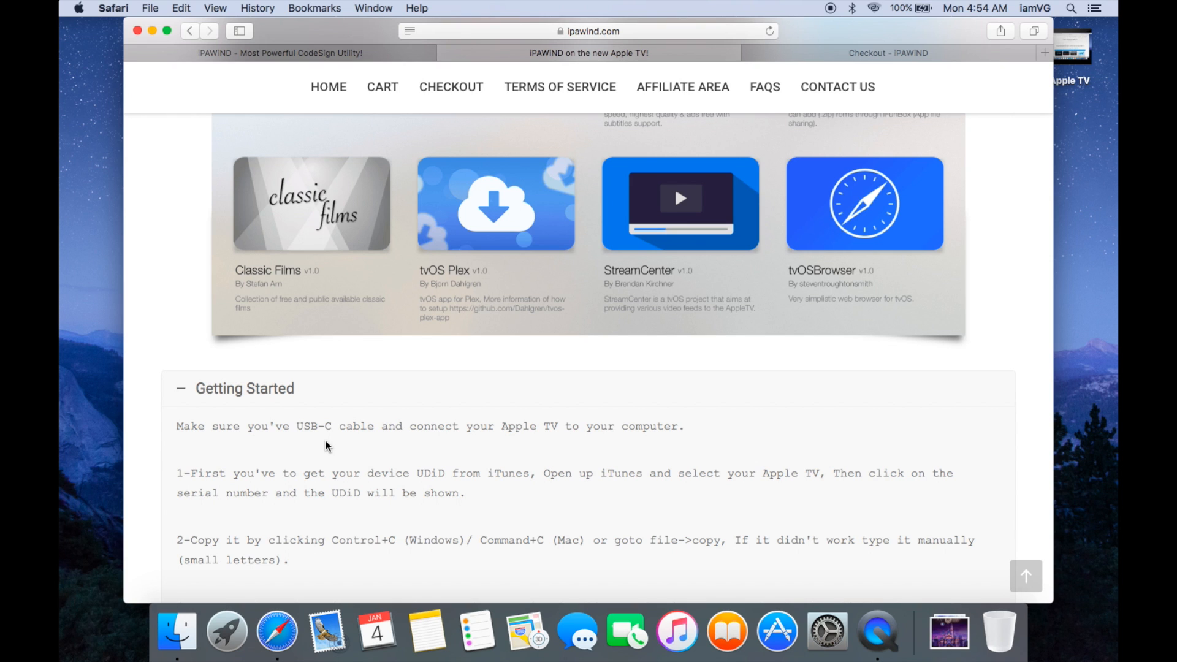
mouse_move(532, 442)
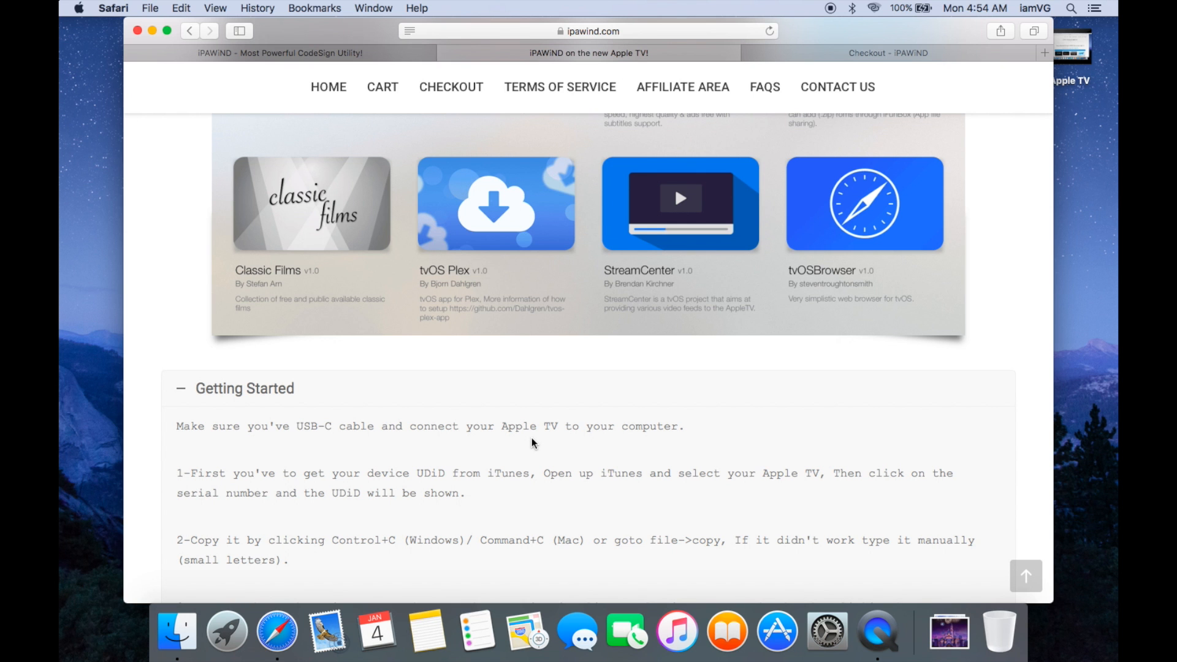